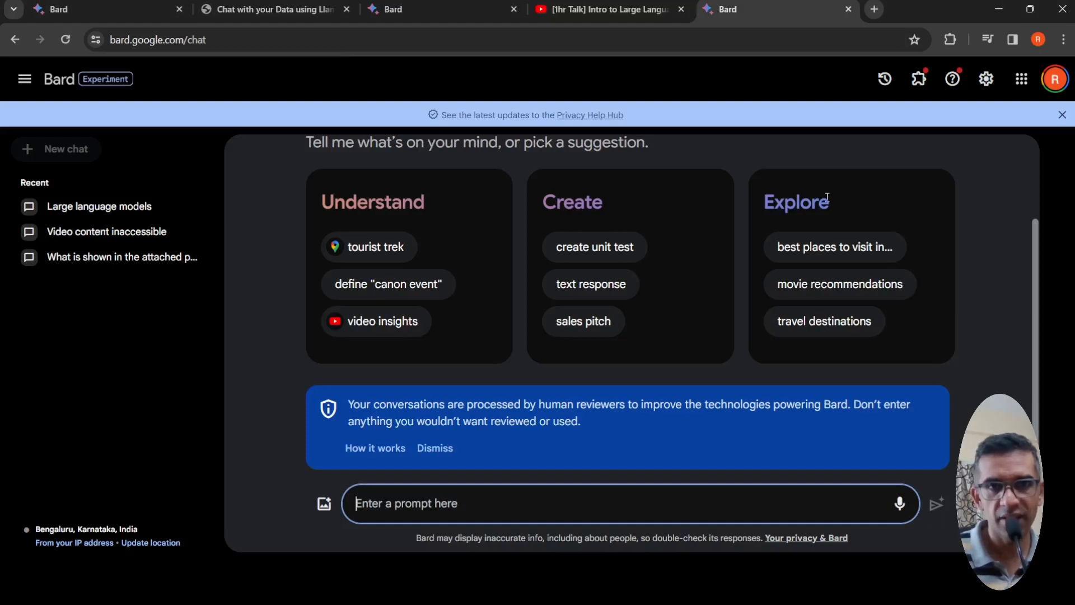
mouse_move(469, 335)
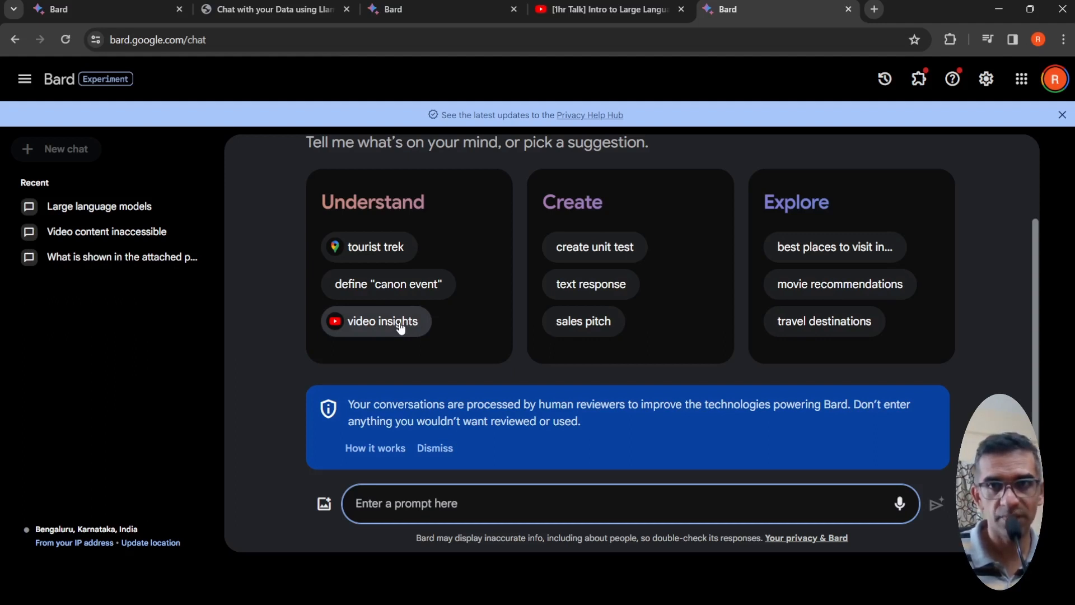
Use the video-insights template with the jMt1Fwna5dM link and send the bullet-point request
click(375, 321)
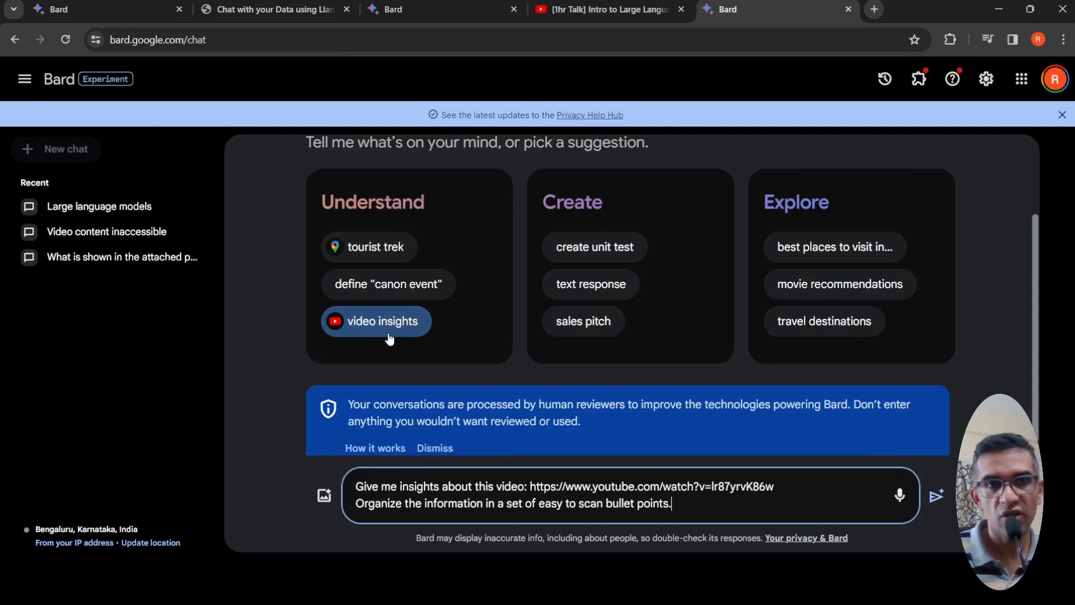
mouse_move(498, 339)
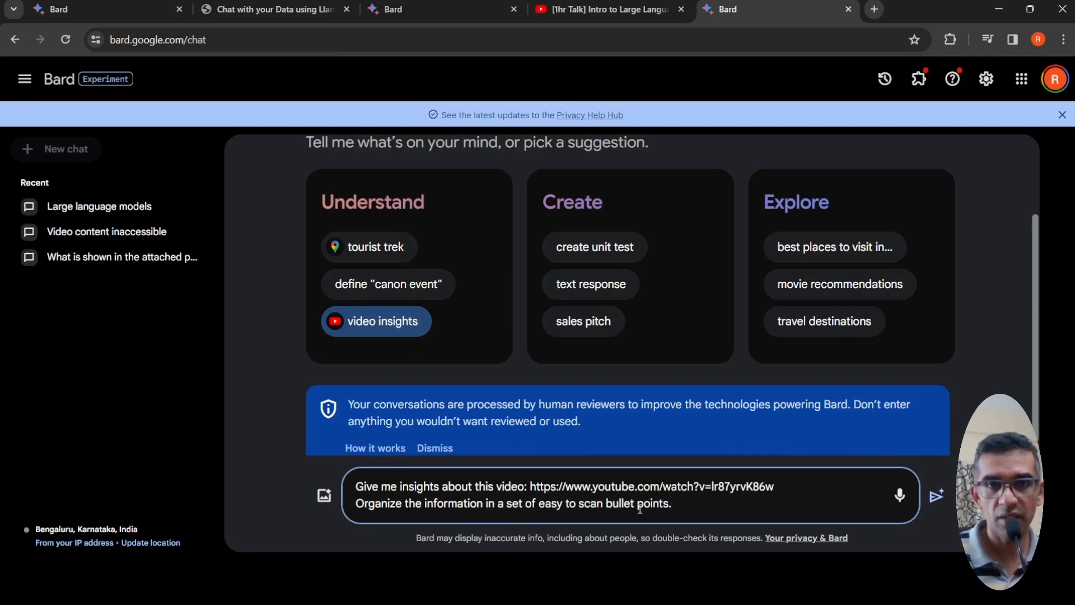
click(273, 9)
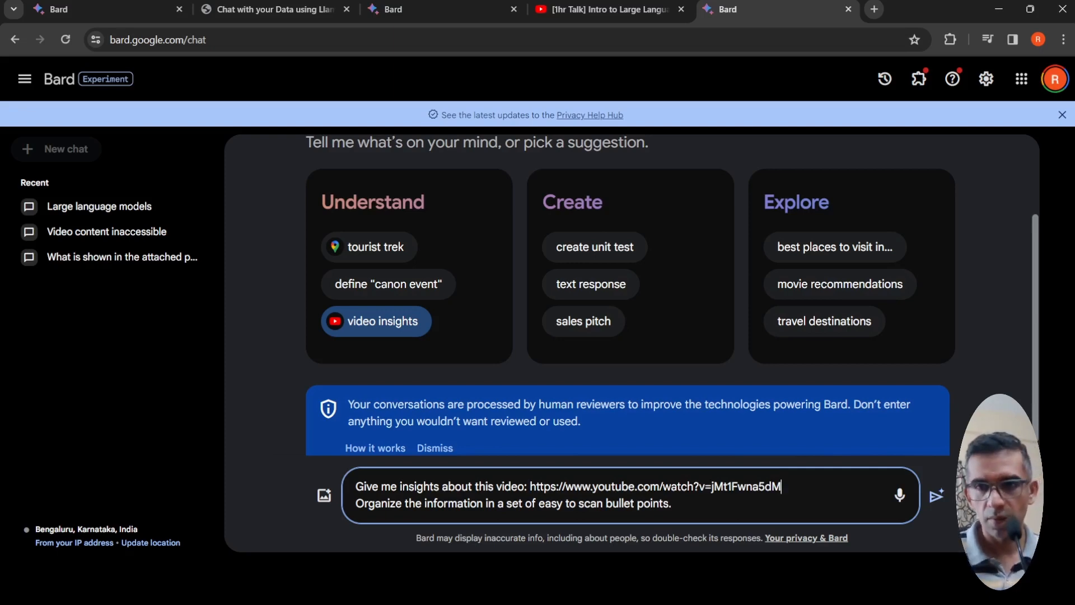
click(934, 495)
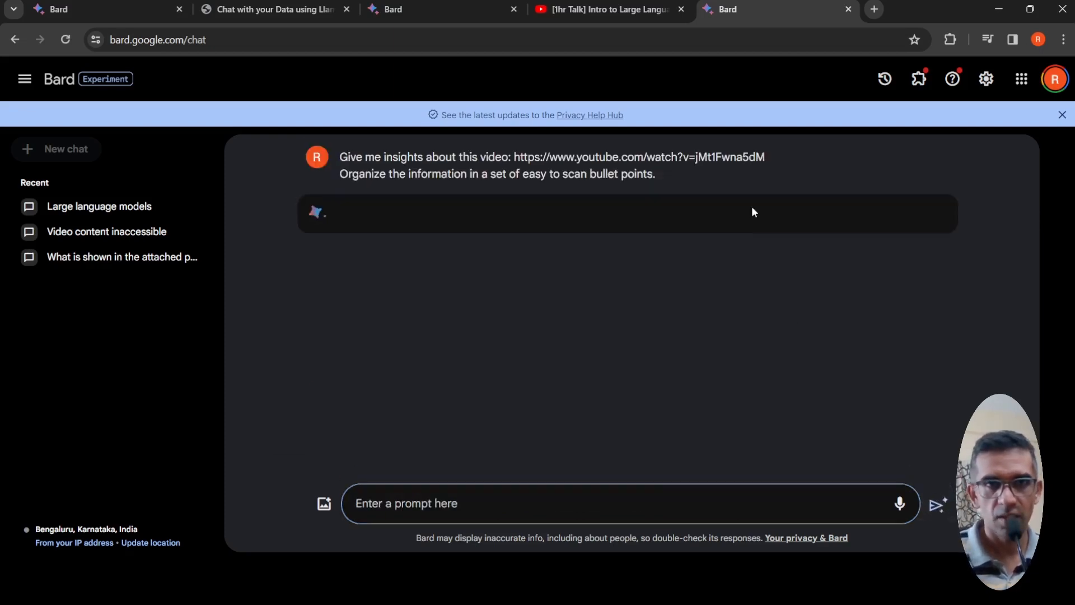
click(273, 9)
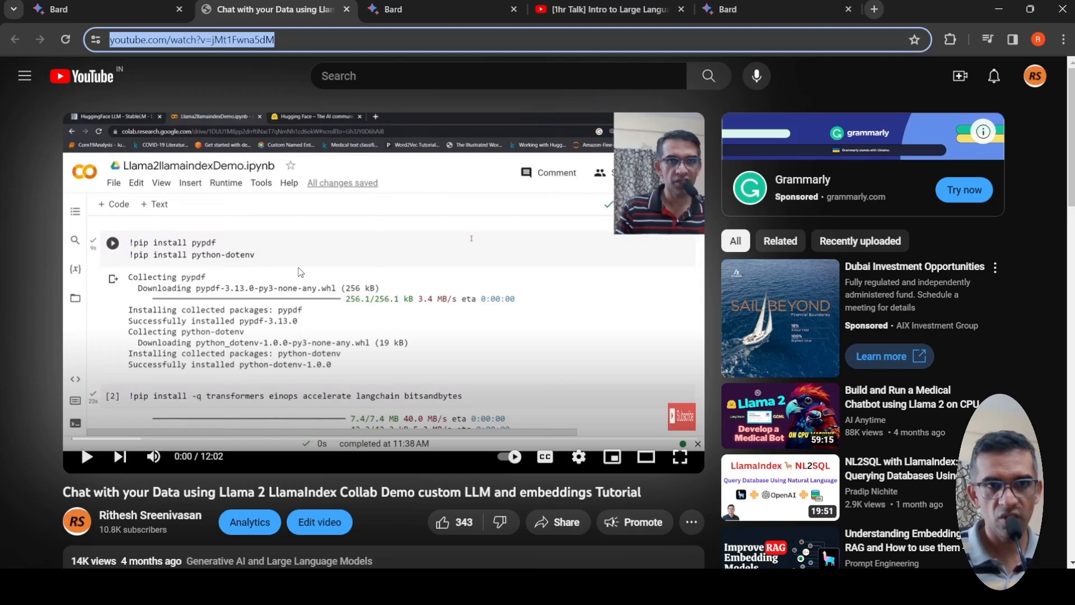
mouse_move(302, 275)
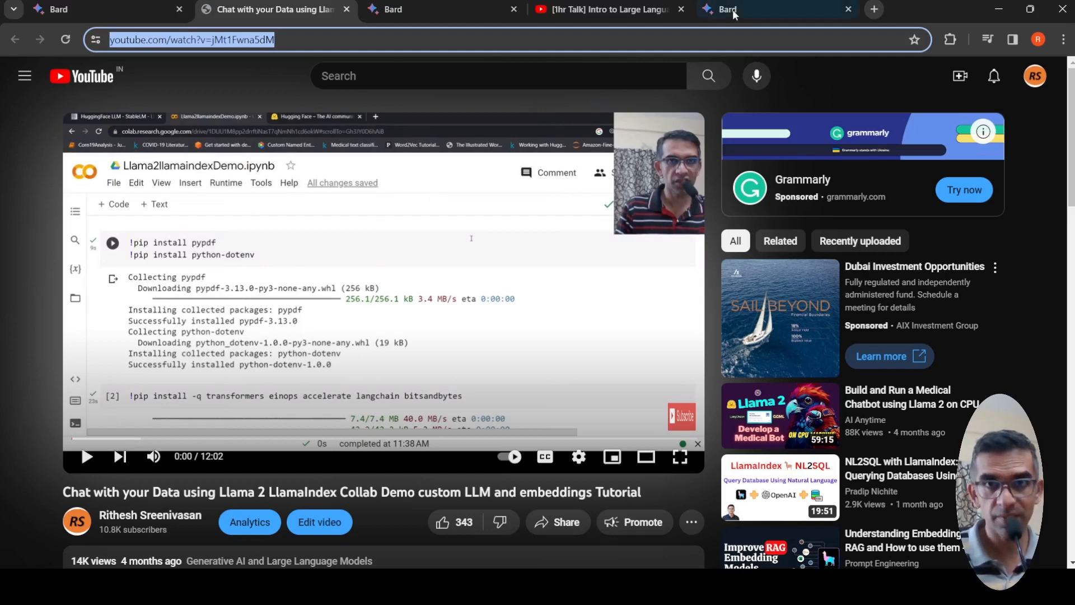
click(775, 9)
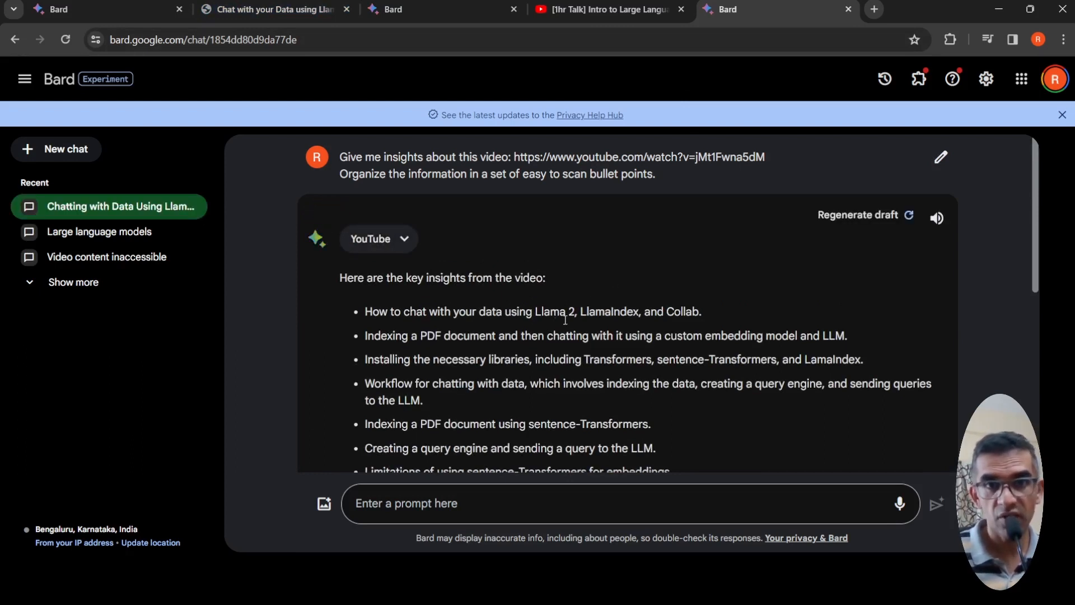
mouse_move(580, 330)
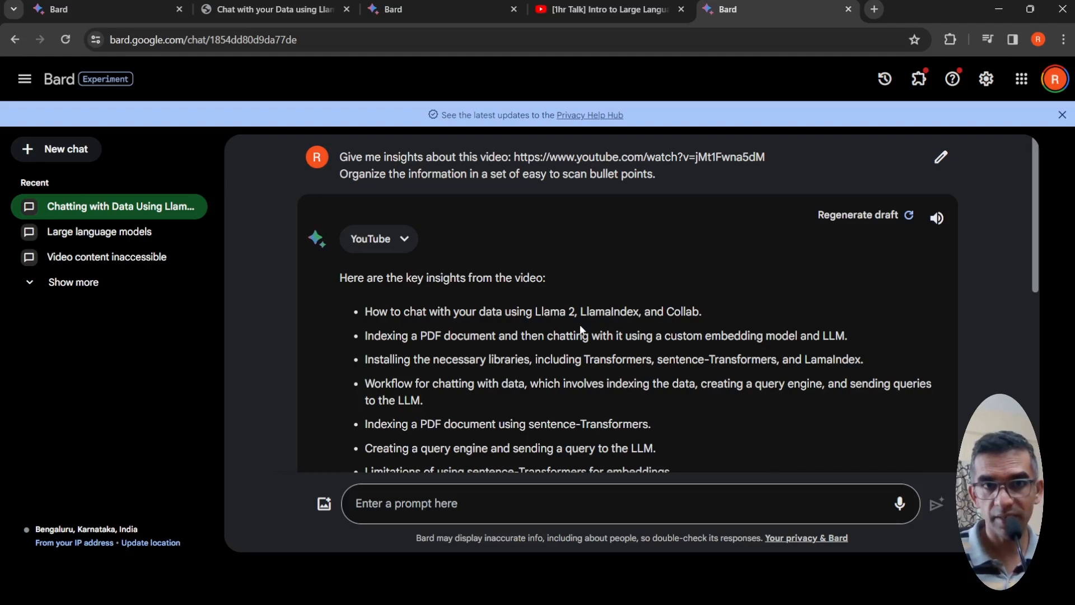
scroll(down, 3)
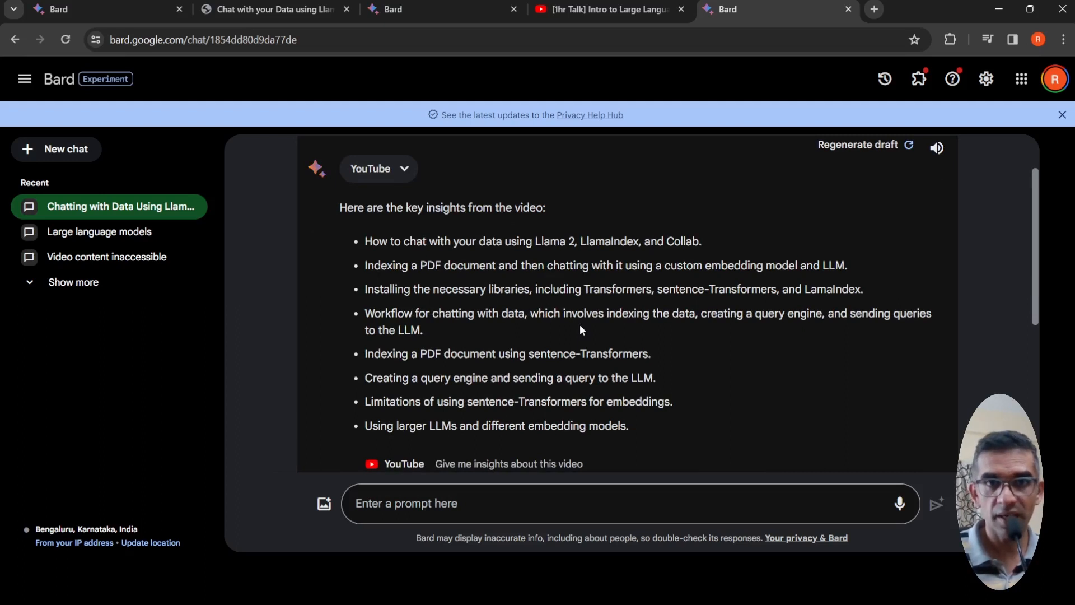
scroll(down, 3)
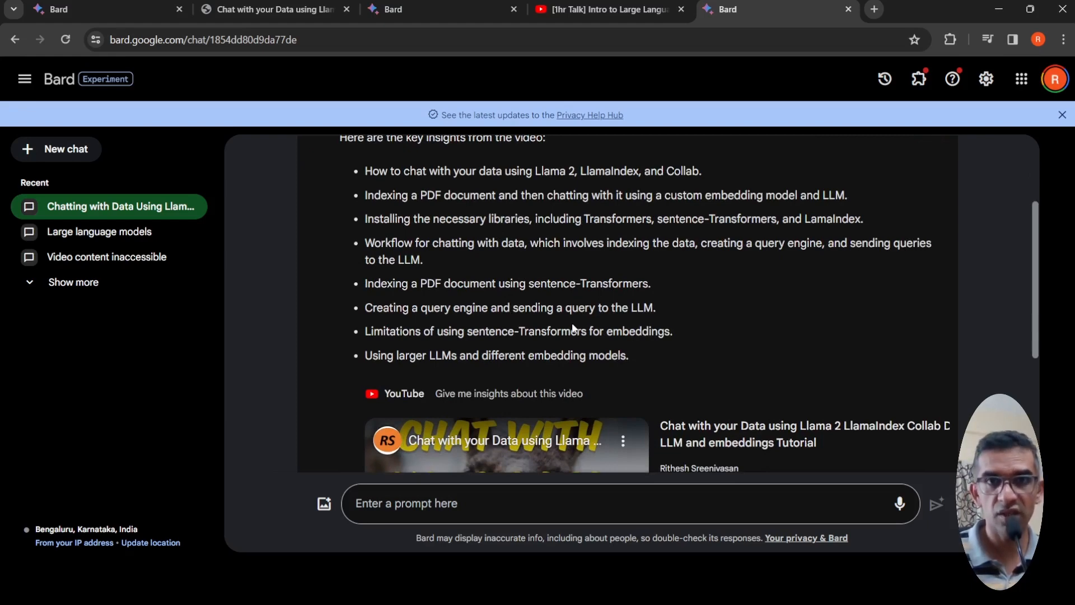
mouse_move(717, 264)
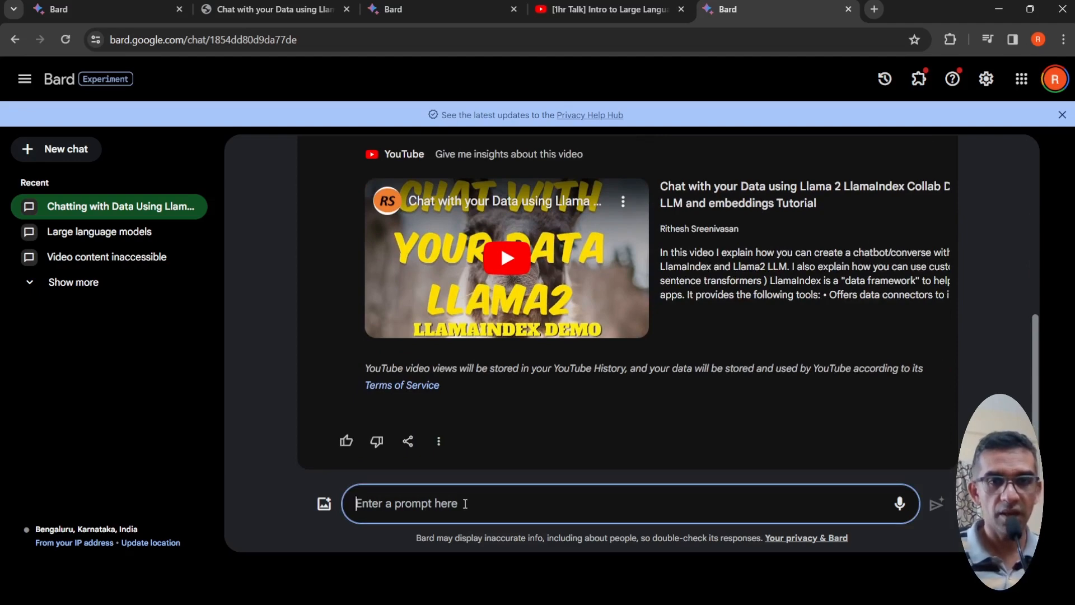
Send the follow-up 'At what time in the video does the code start'
text(At)
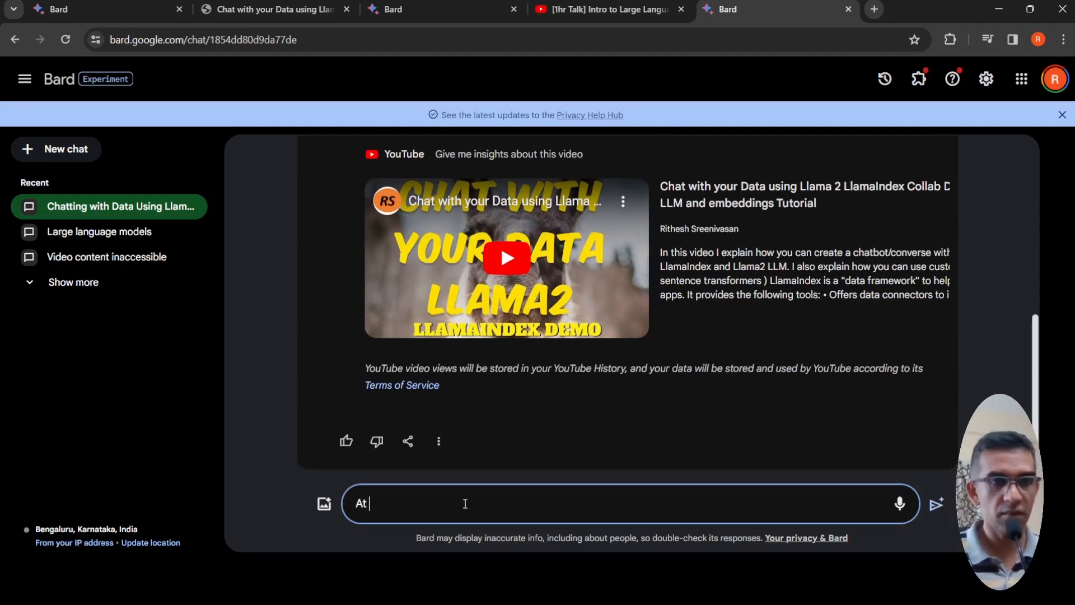
text(what tim)
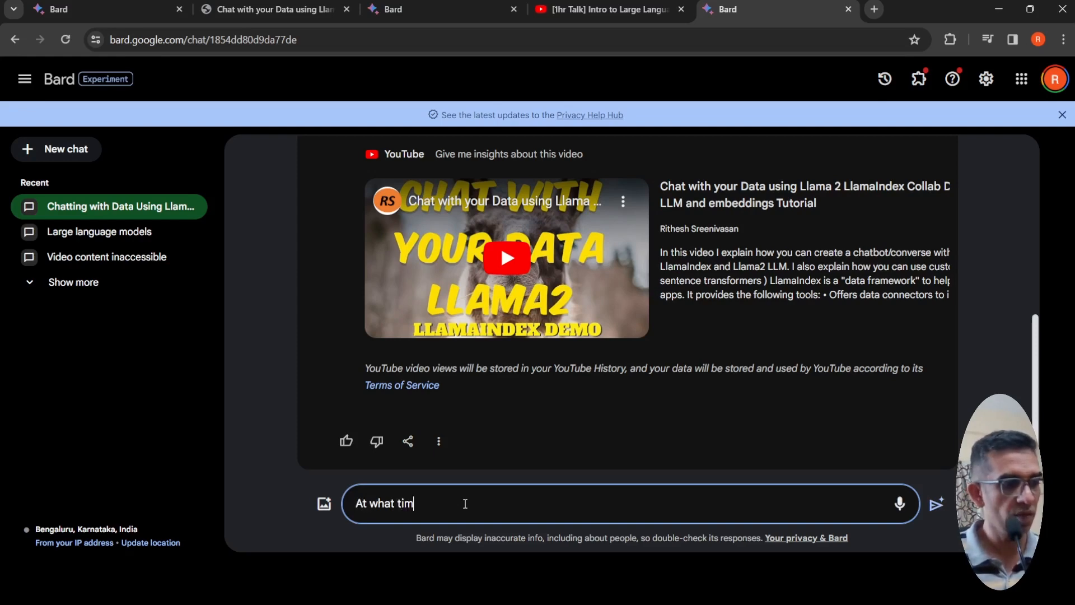
text(e in the video)
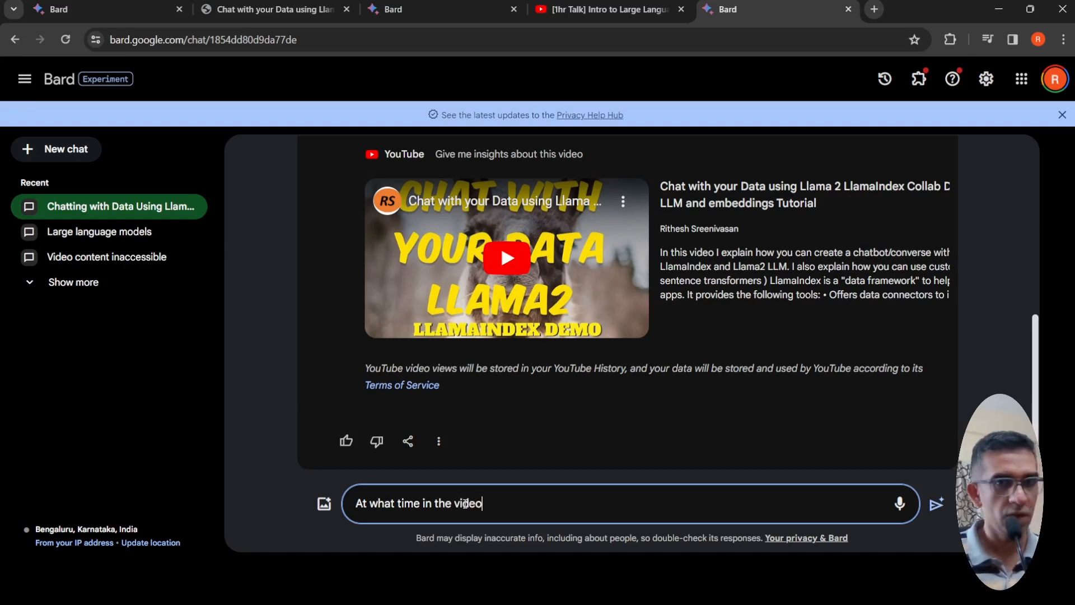
text(does the)
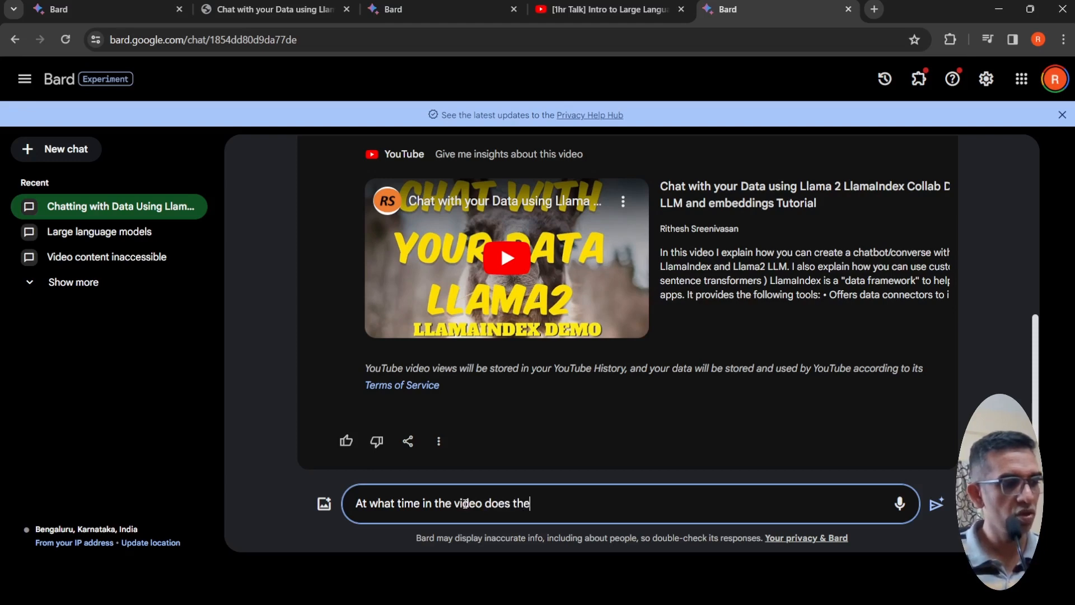
text(code star)
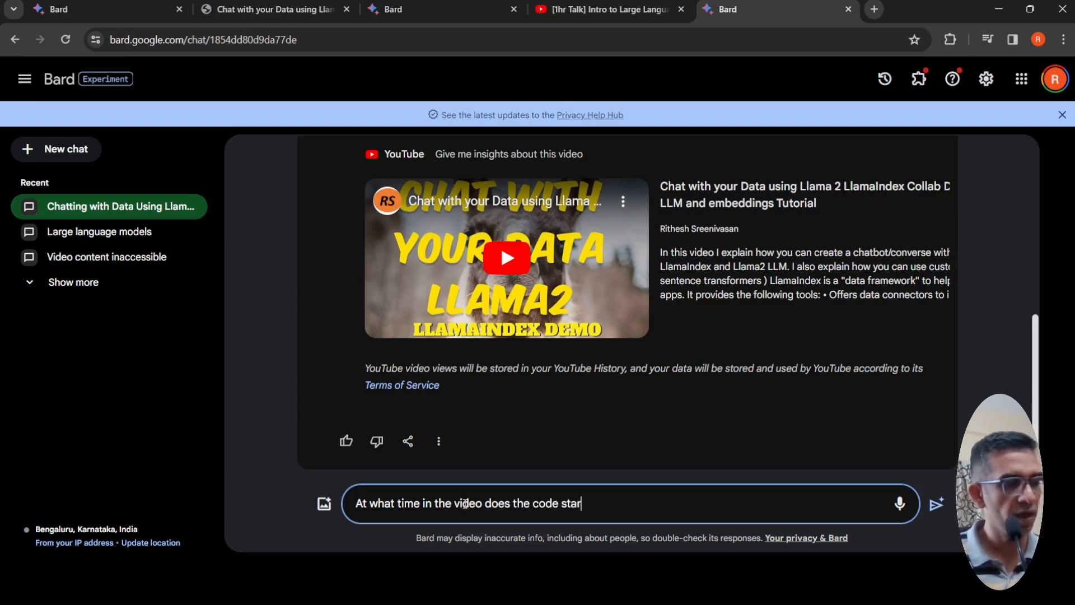
click(936, 506)
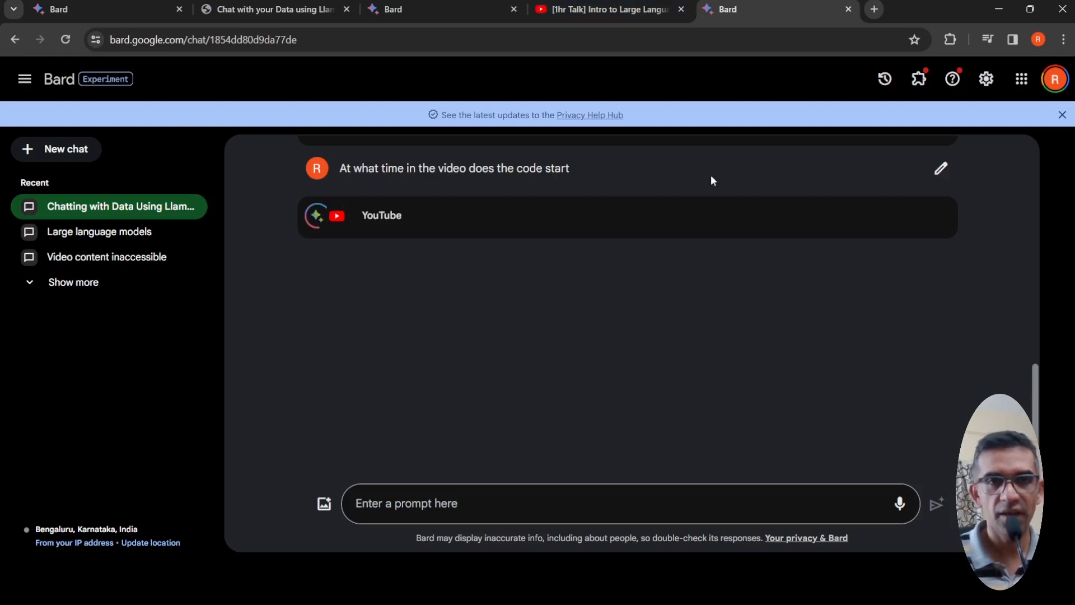
mouse_move(409, 273)
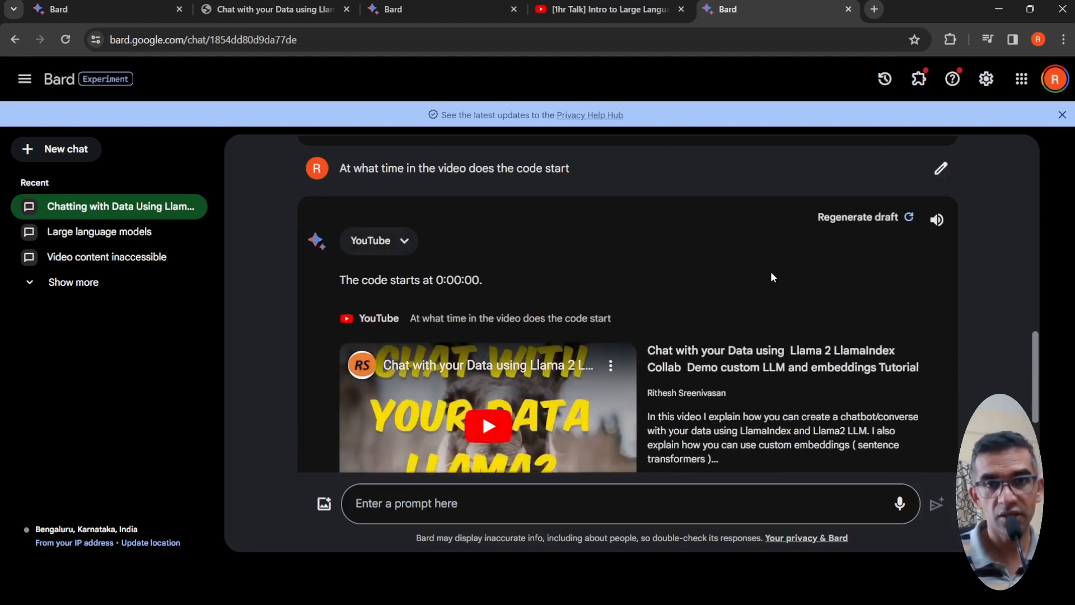
mouse_move(694, 298)
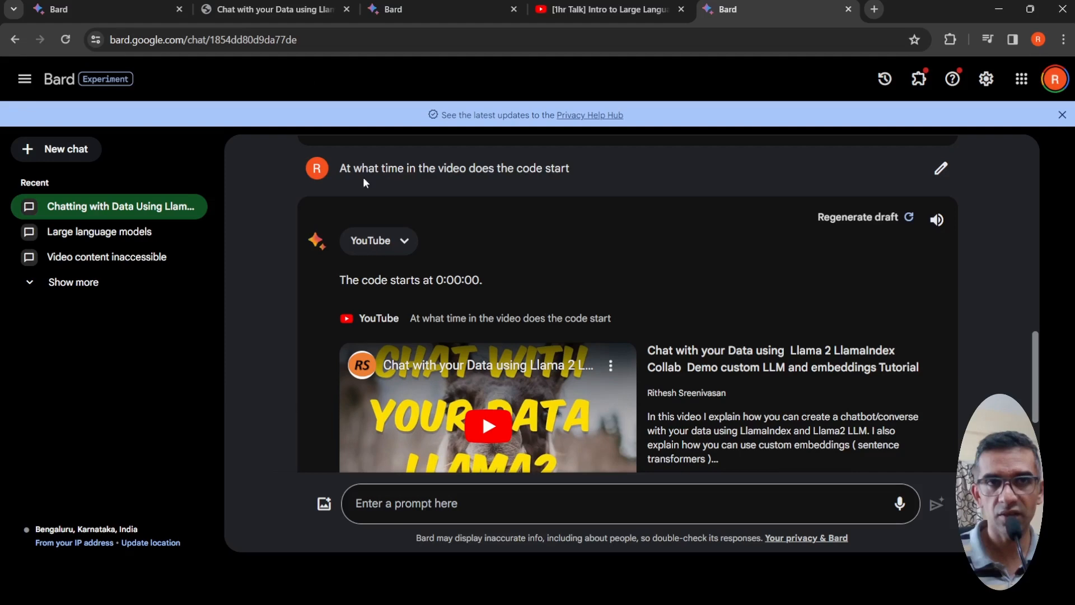
Check the tutorial video on YouTube and return to the Bard chat
click(275, 9)
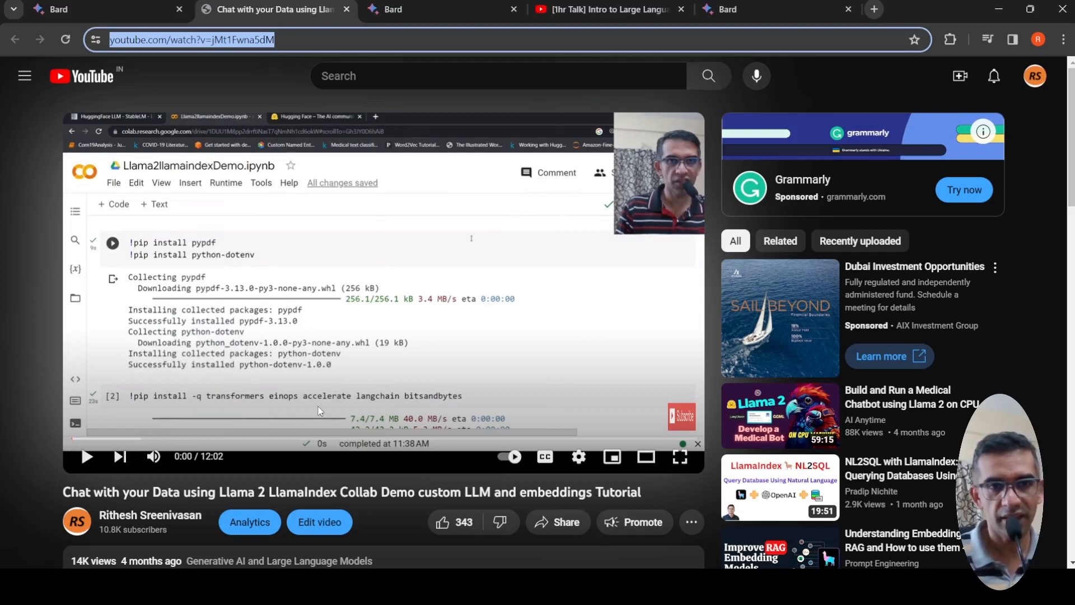
click(746, 9)
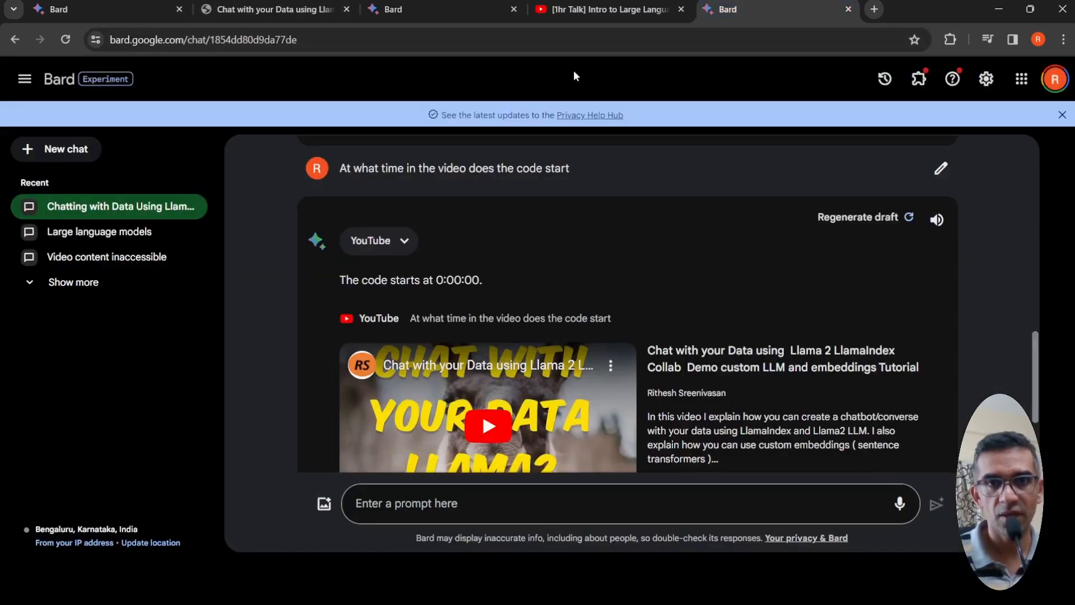
Send the follow-up 'At what time is a question being asked in the video'
click(489, 503)
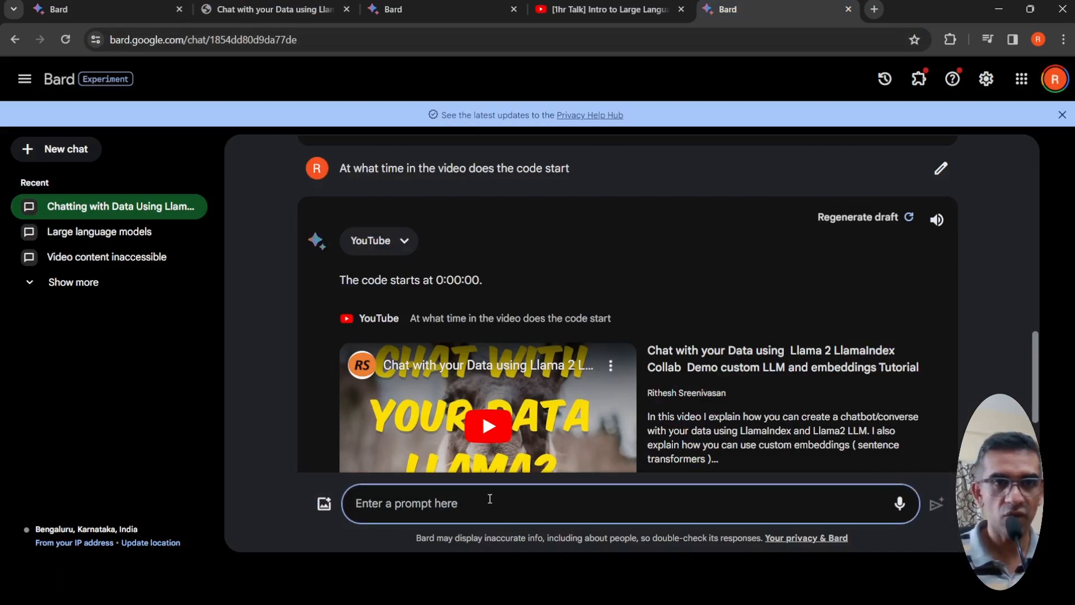
text(At)
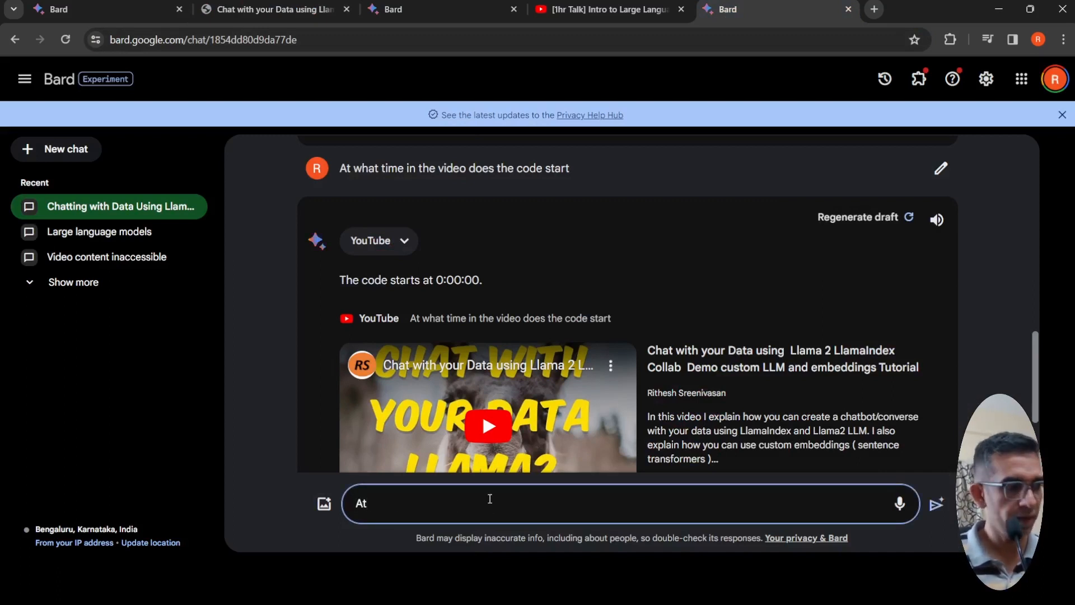
text(what)
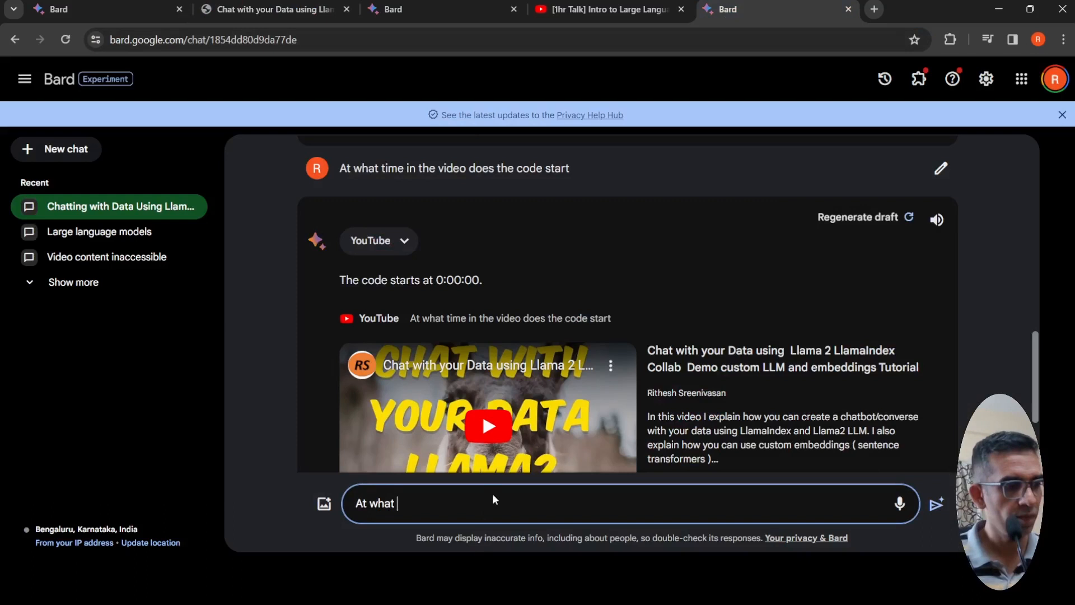
text(time is a)
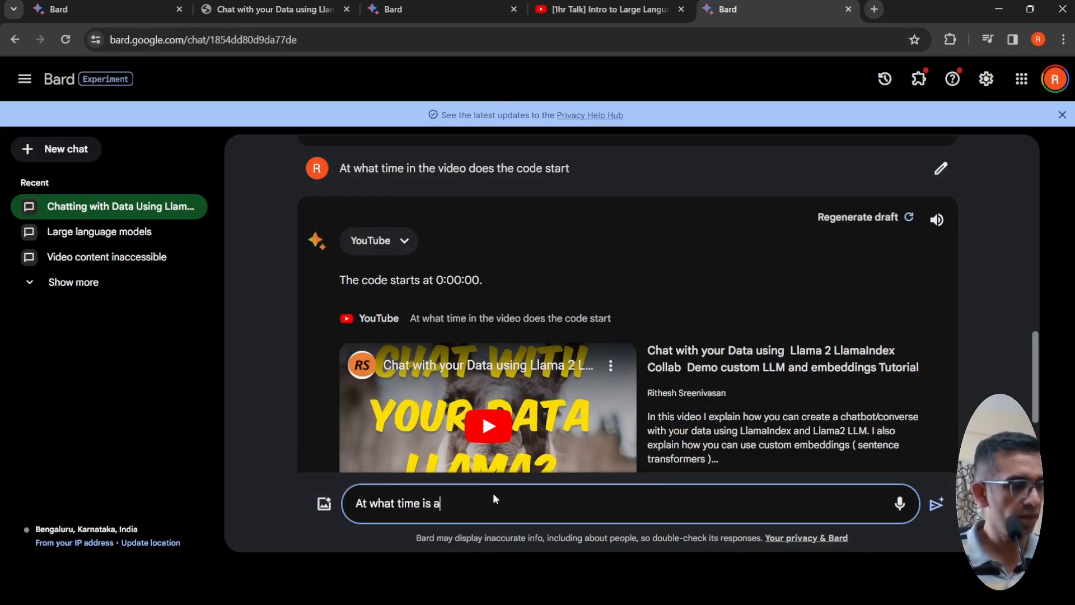
text(ques)
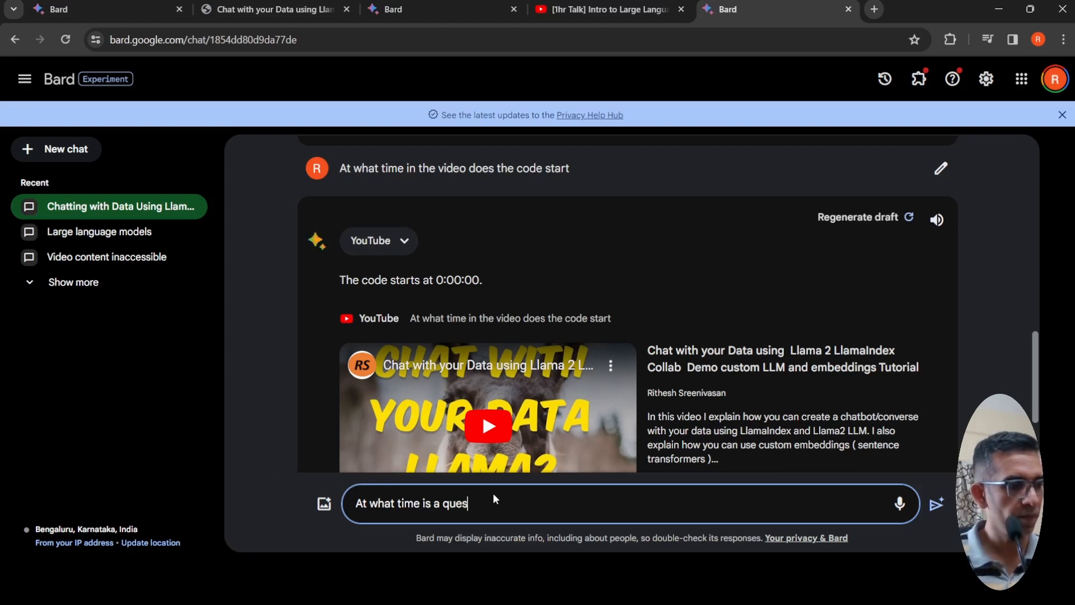
text(tion)
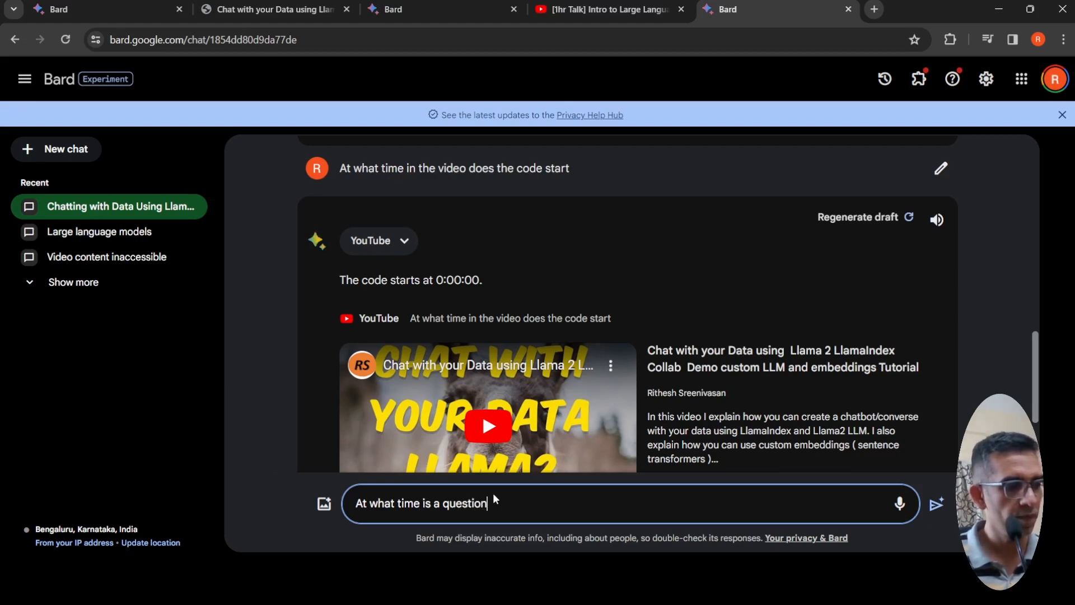
text(being)
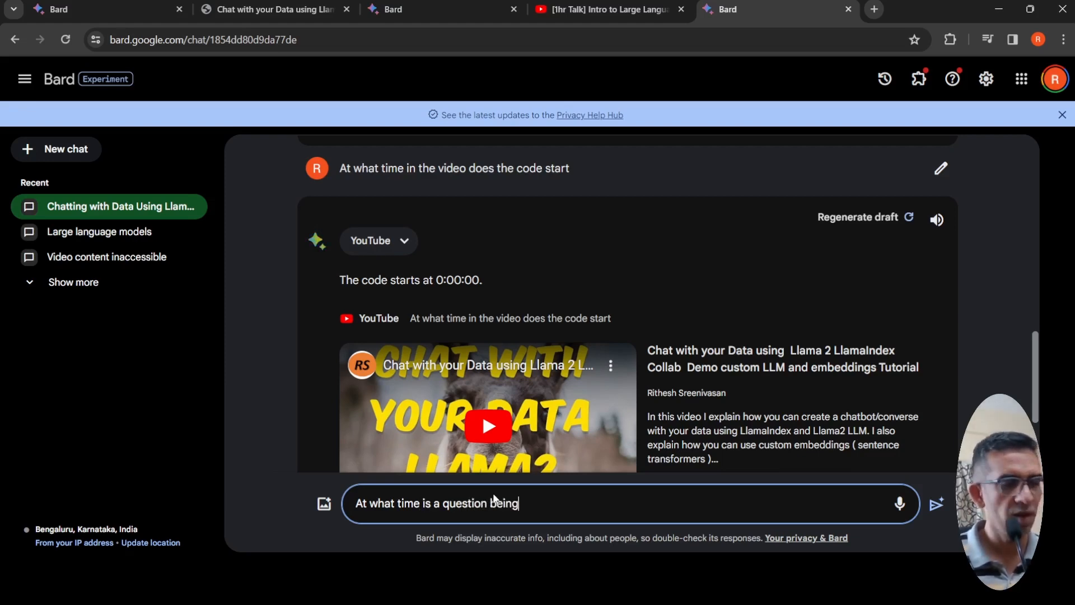
text(ask)
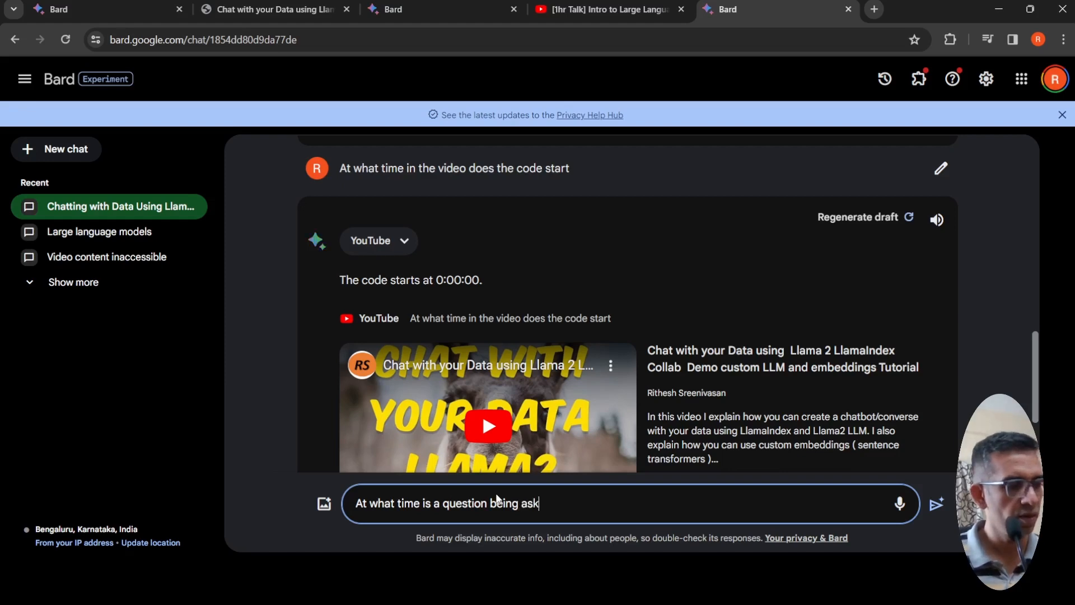
text(ed in the vi)
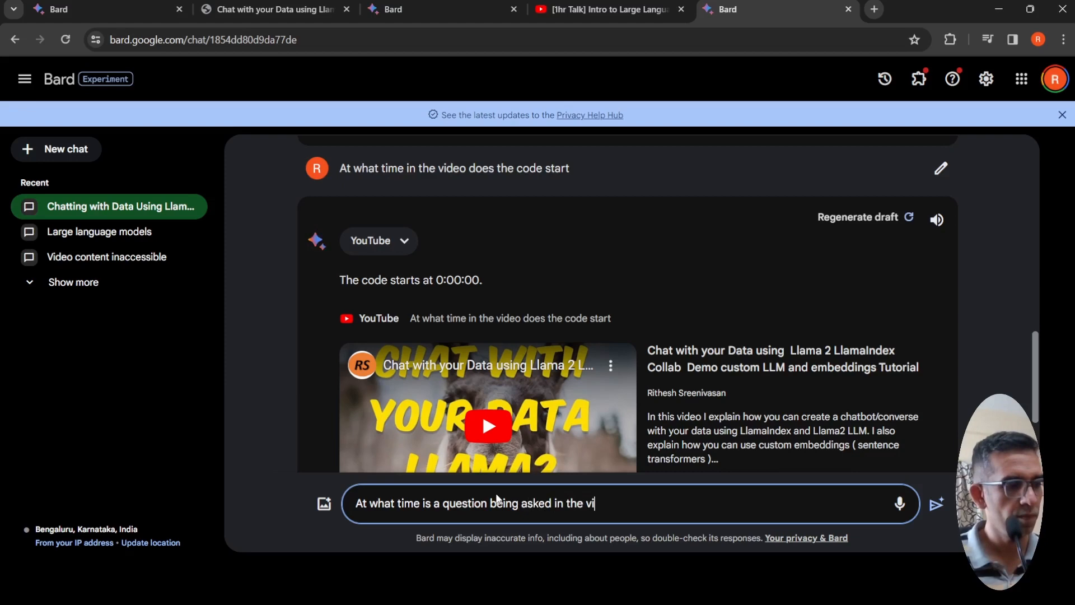
click(934, 503)
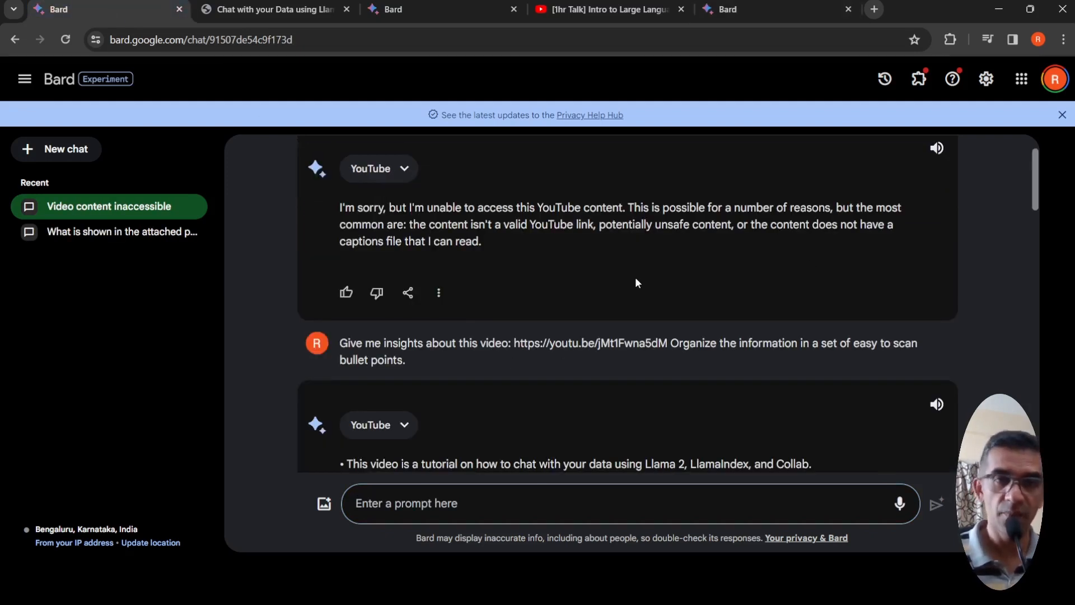
mouse_move(521, 239)
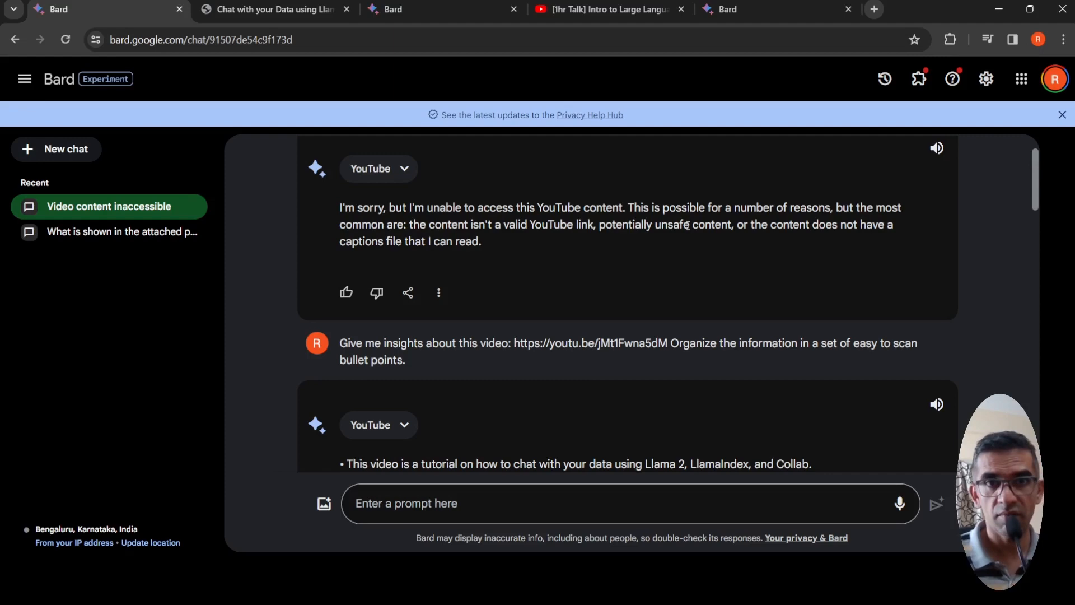
mouse_move(673, 250)
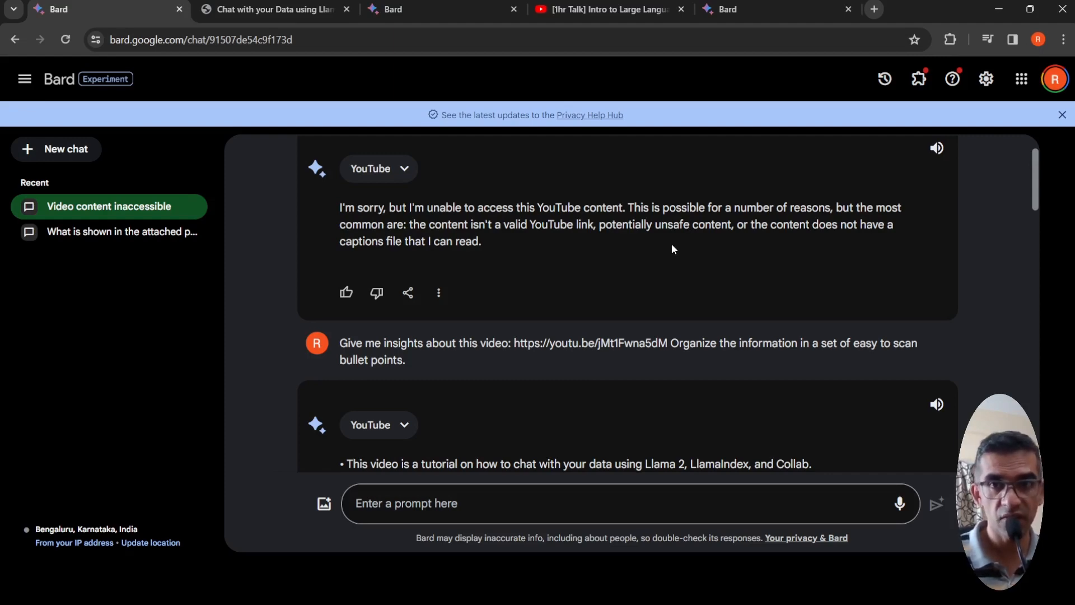
mouse_move(575, 246)
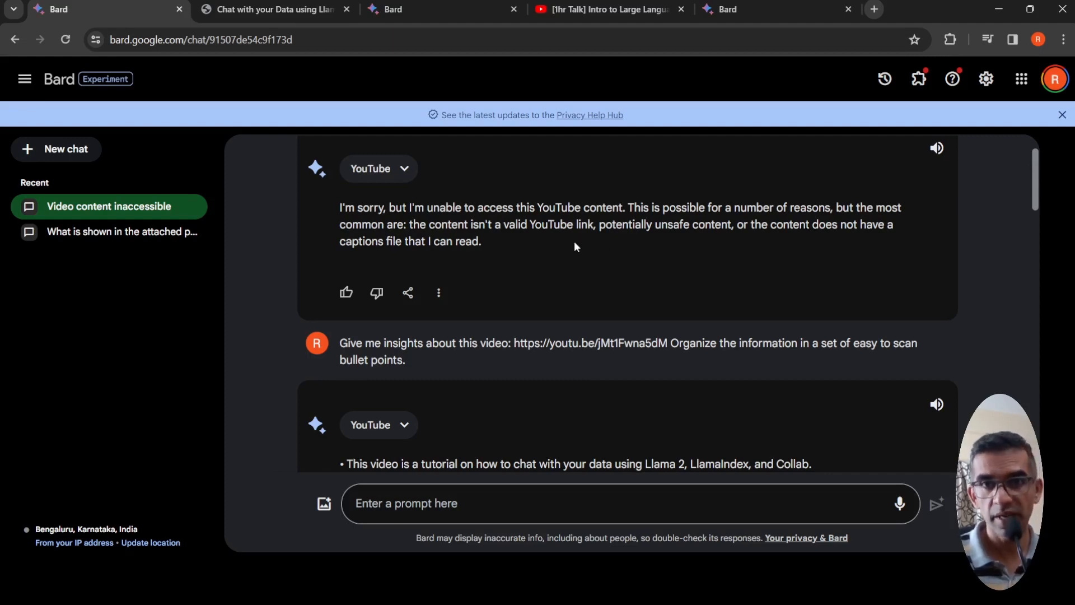
mouse_move(706, 276)
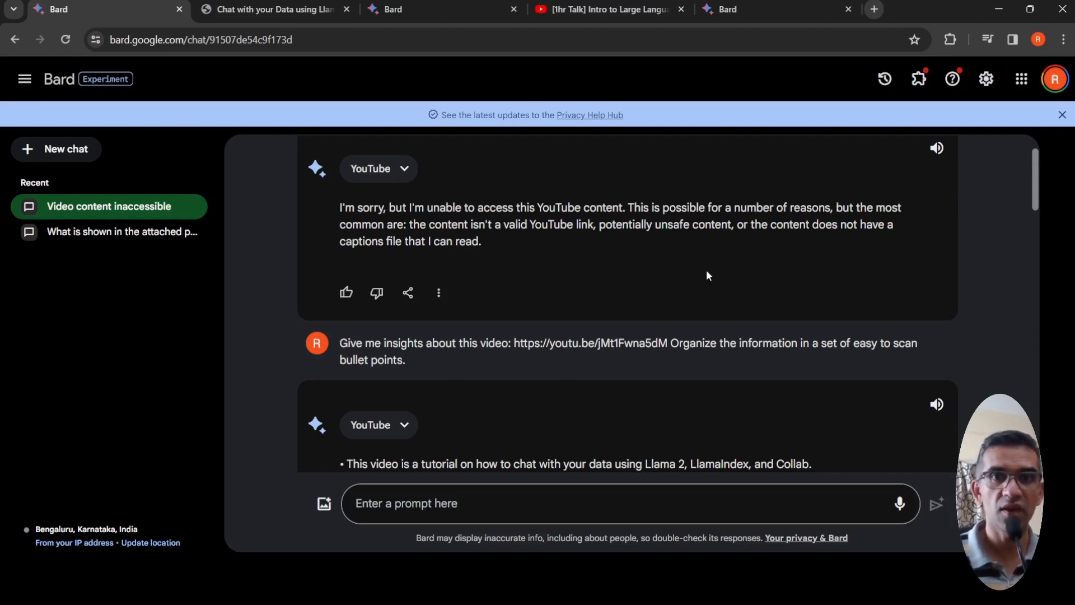
mouse_move(578, 215)
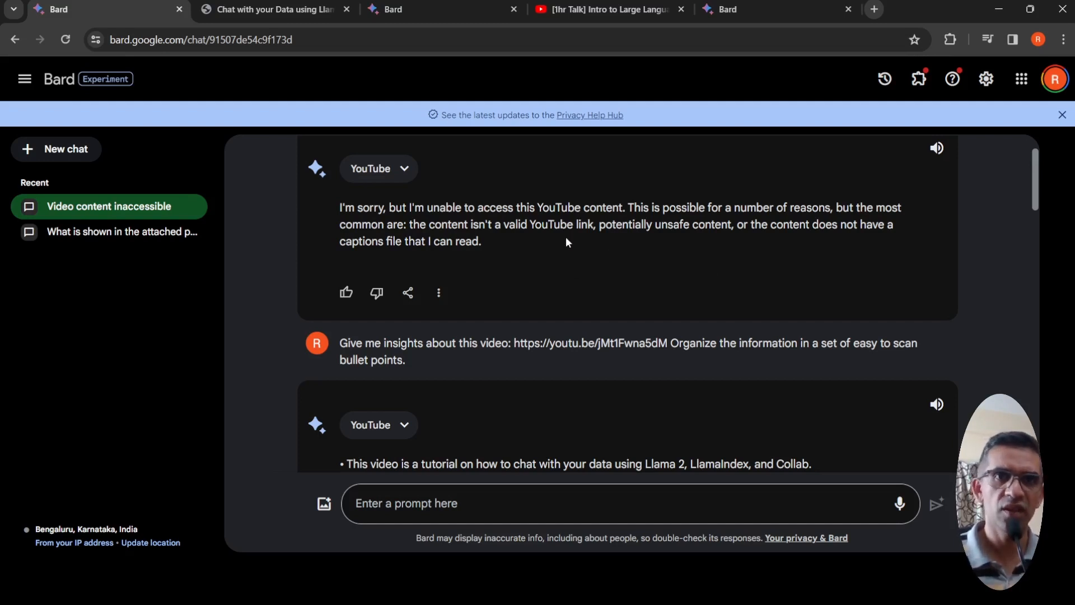
Scroll through the earlier video chat and select the question about the explained concept
scroll(up, 3)
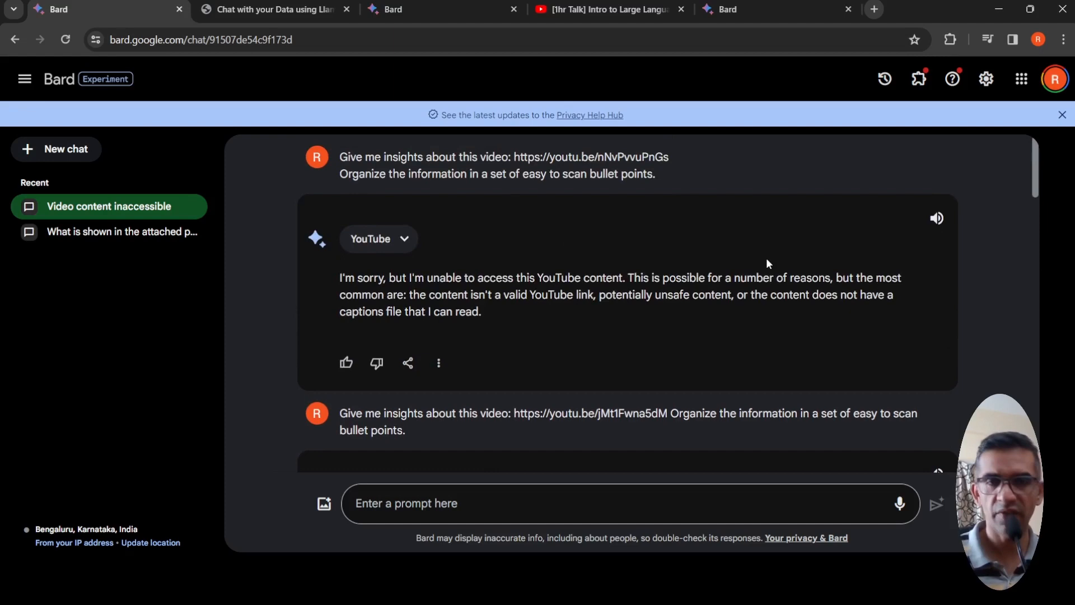
mouse_move(642, 324)
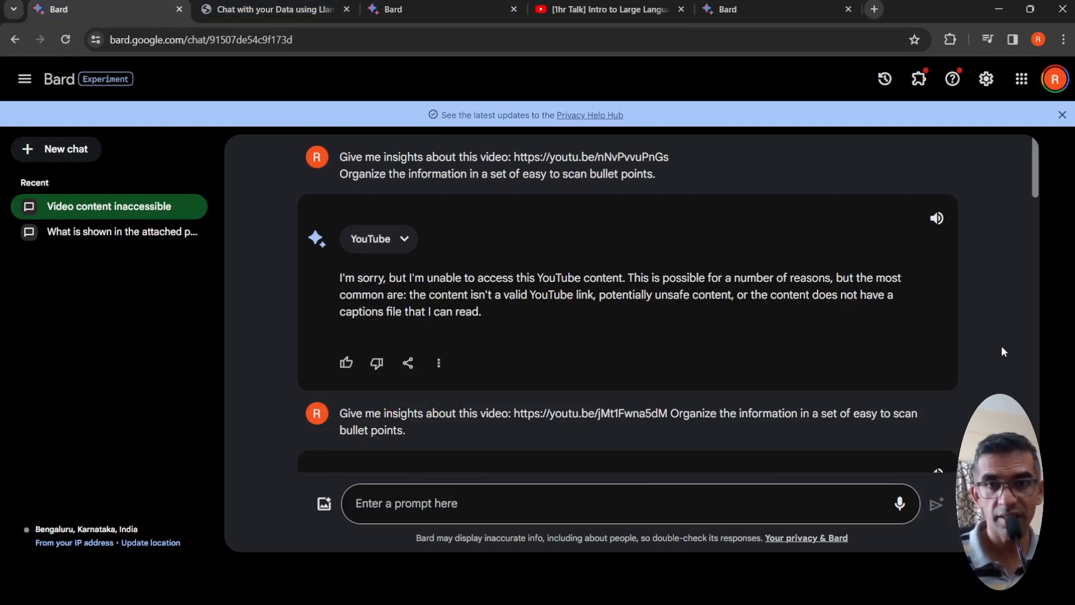
scroll(down, 3)
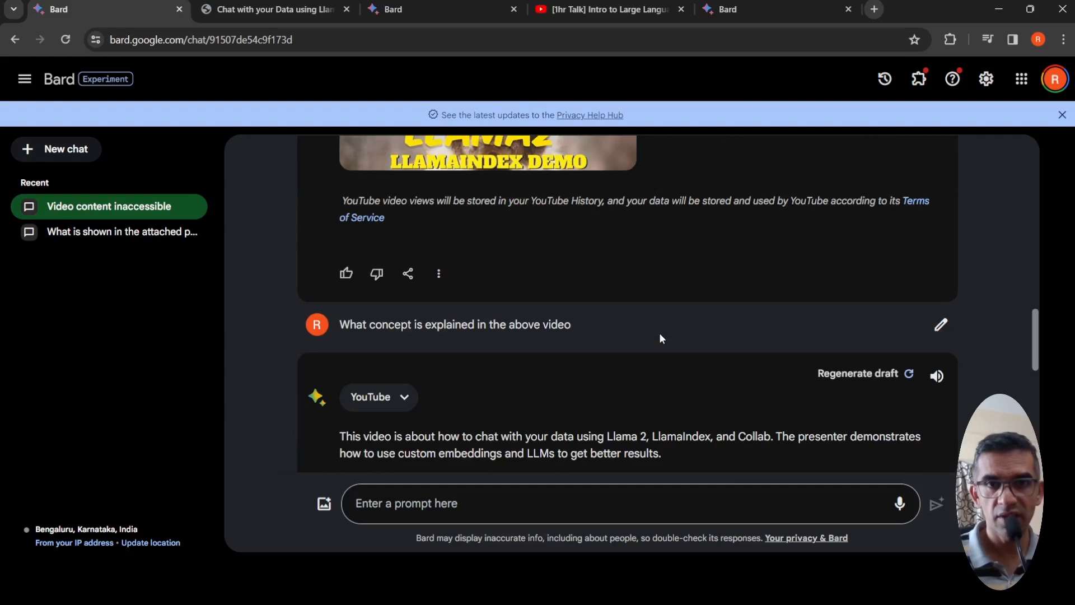
scroll(down, 3)
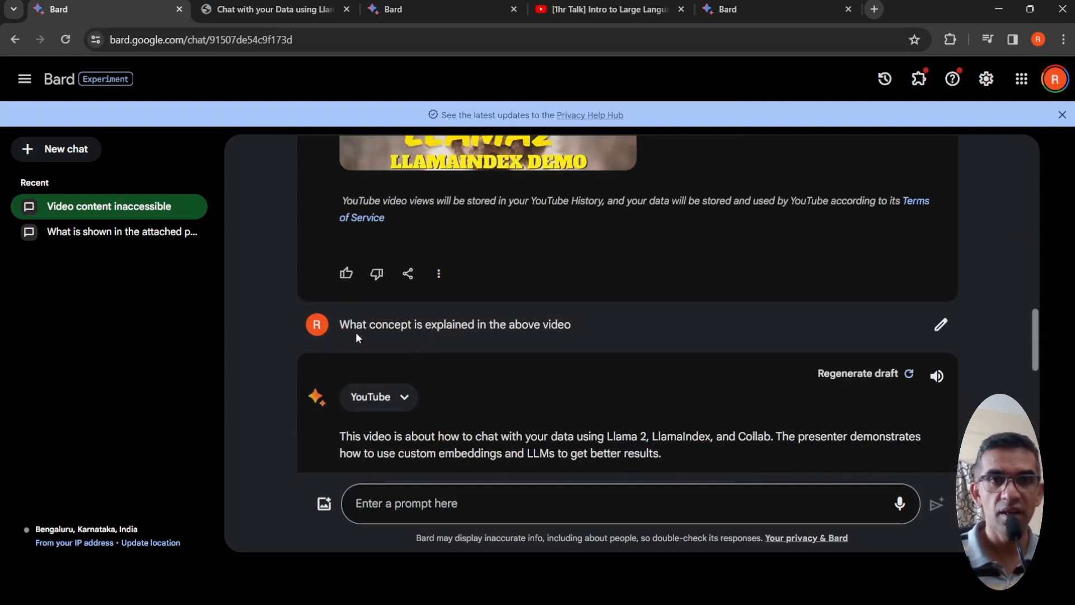
triple_click(454, 325)
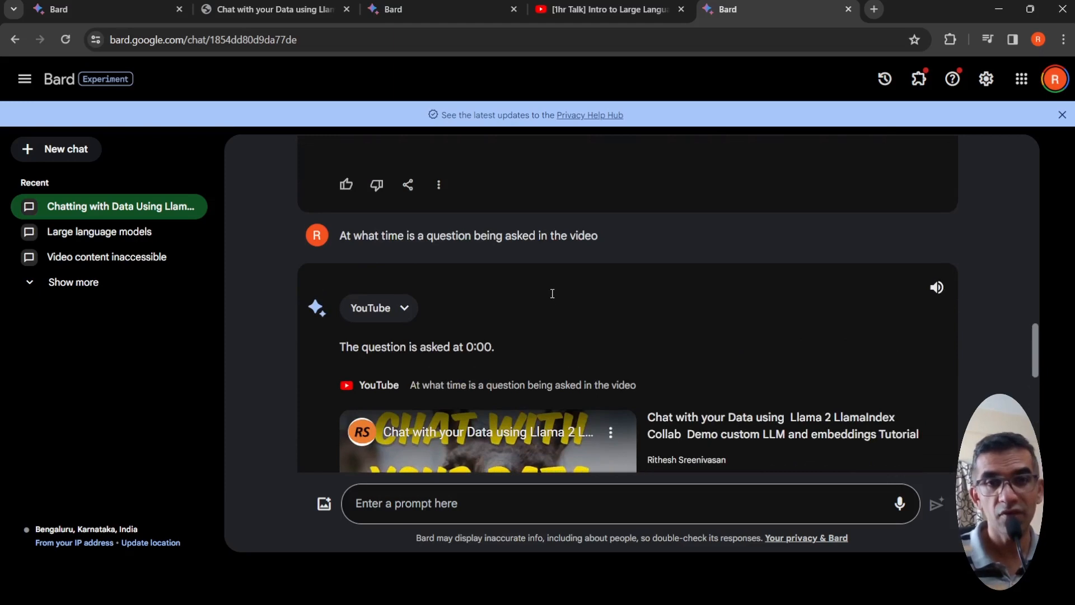
Draft 'What concept is explained in the above video' and switch to the Intro to LLMs video
scroll(down, 3)
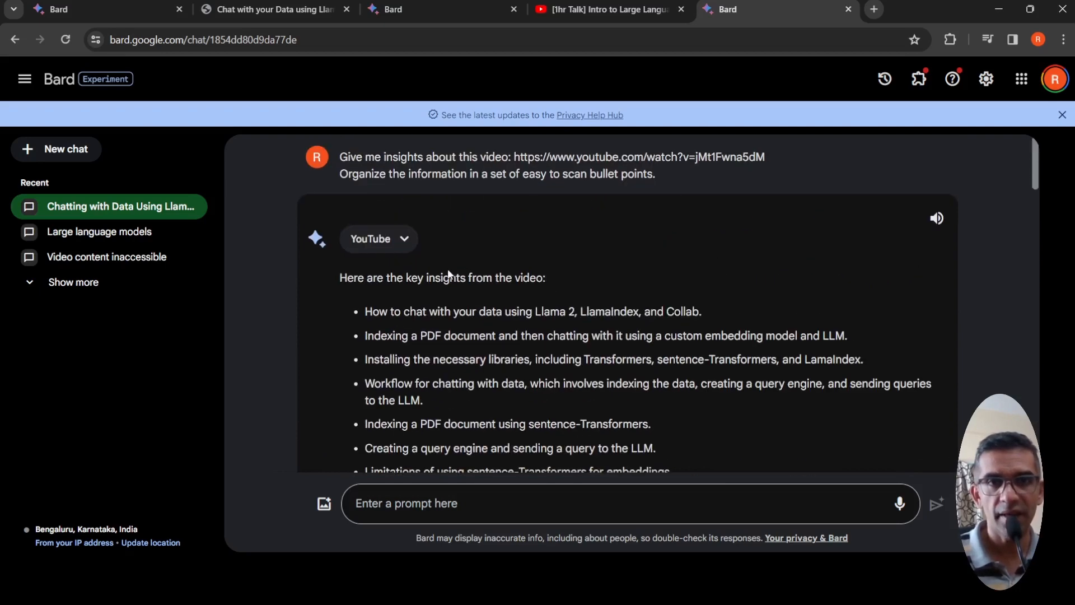
drag(339, 157, 766, 156)
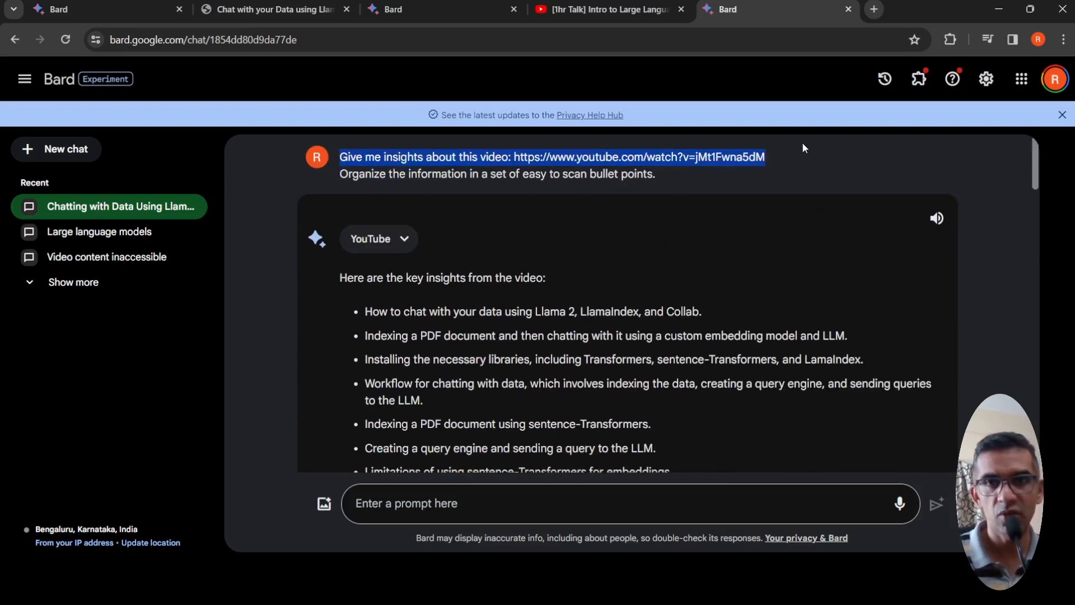
mouse_move(784, 183)
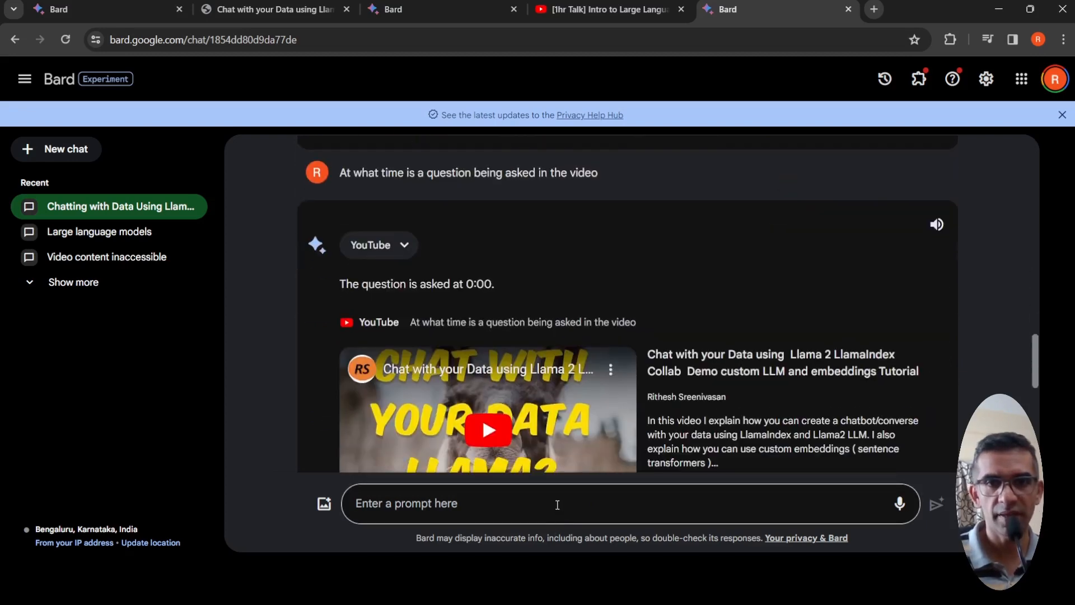
text(What concept is explained in the above video)
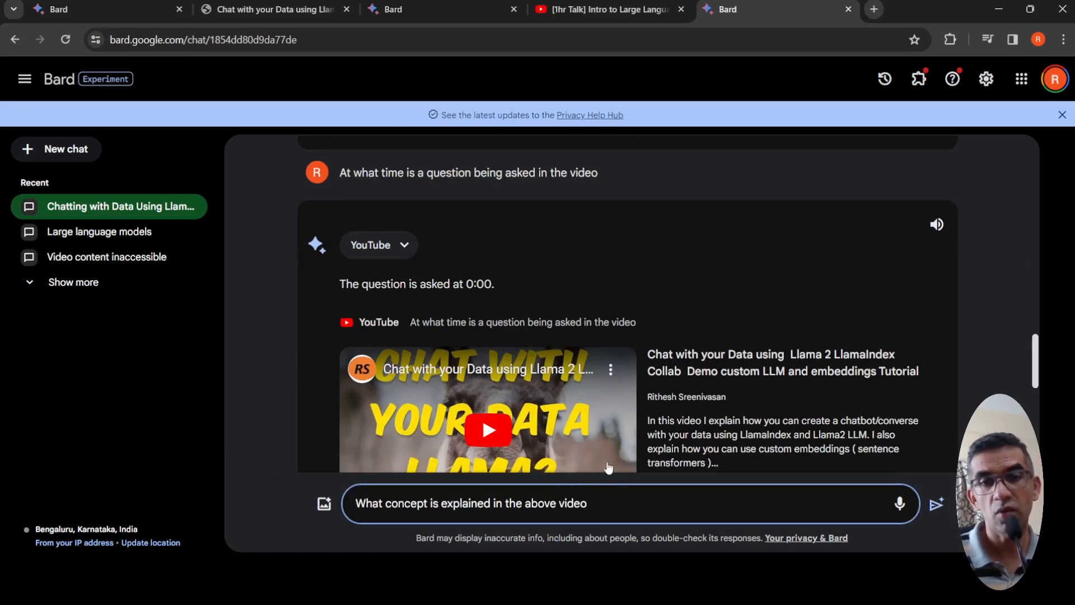
click(608, 9)
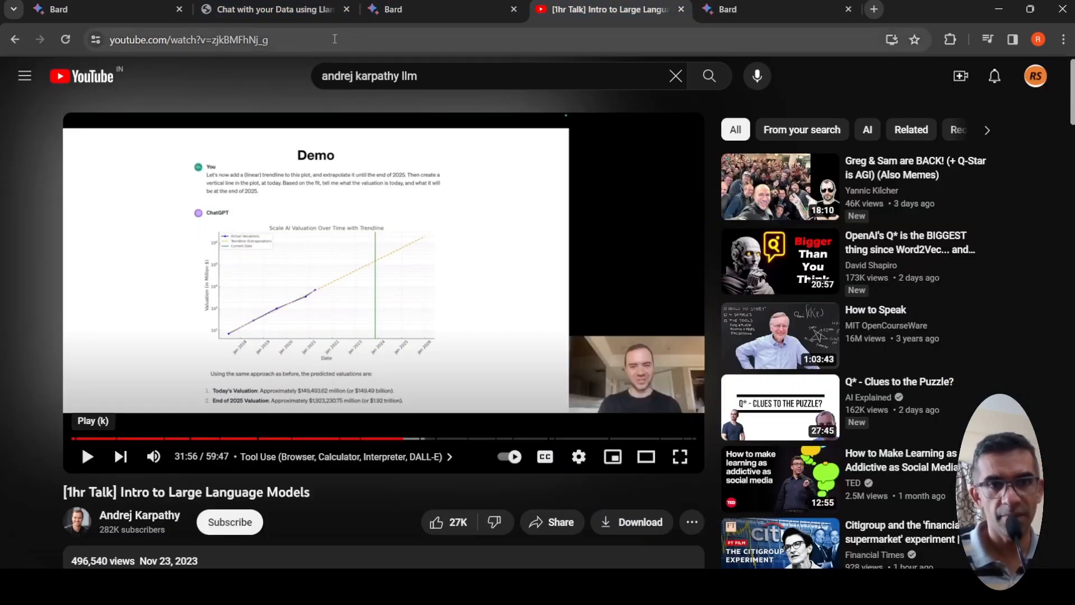
Copy the Intro to Large Language Models video URL and return to Bard
click(188, 39)
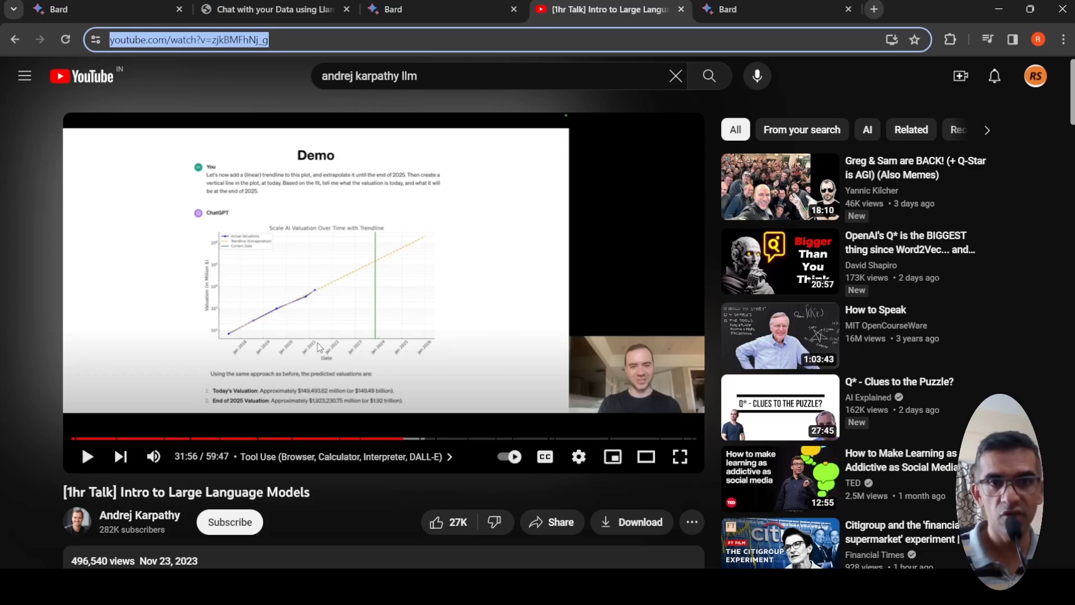
click(768, 10)
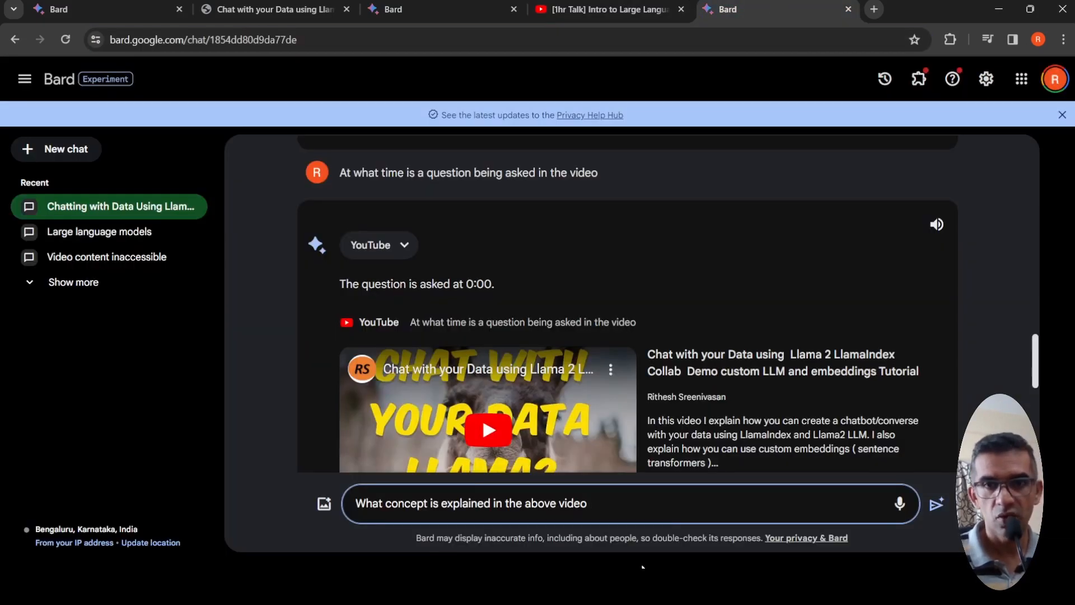
Send the concept question with the zjkBMFhNj_g link and read Bard's LLM overview
text(https://www.youtube.com/watch?v=zjkBMFhNj_g)
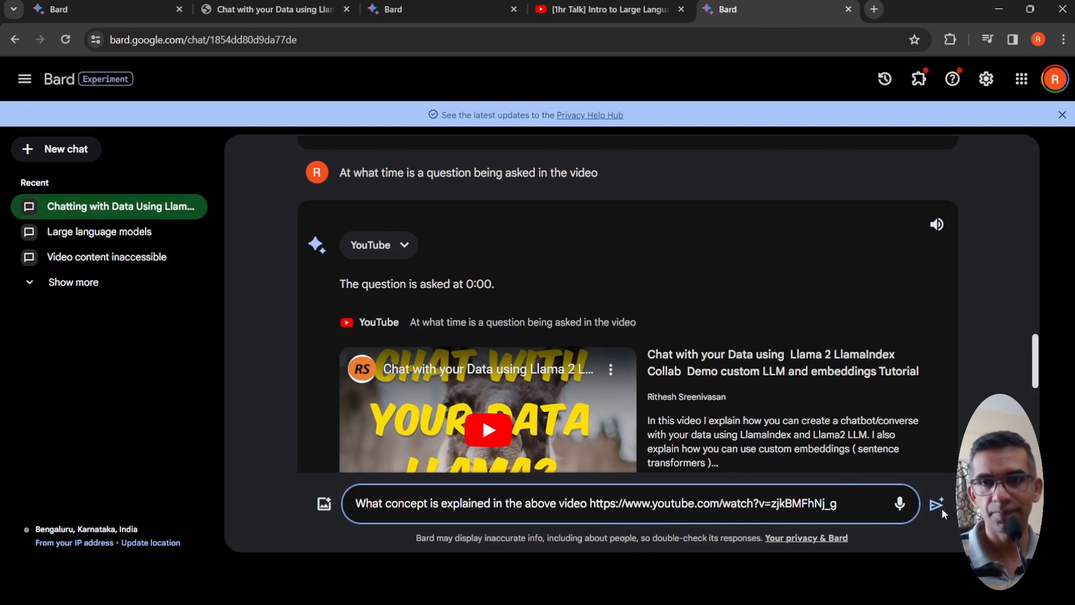
click(936, 503)
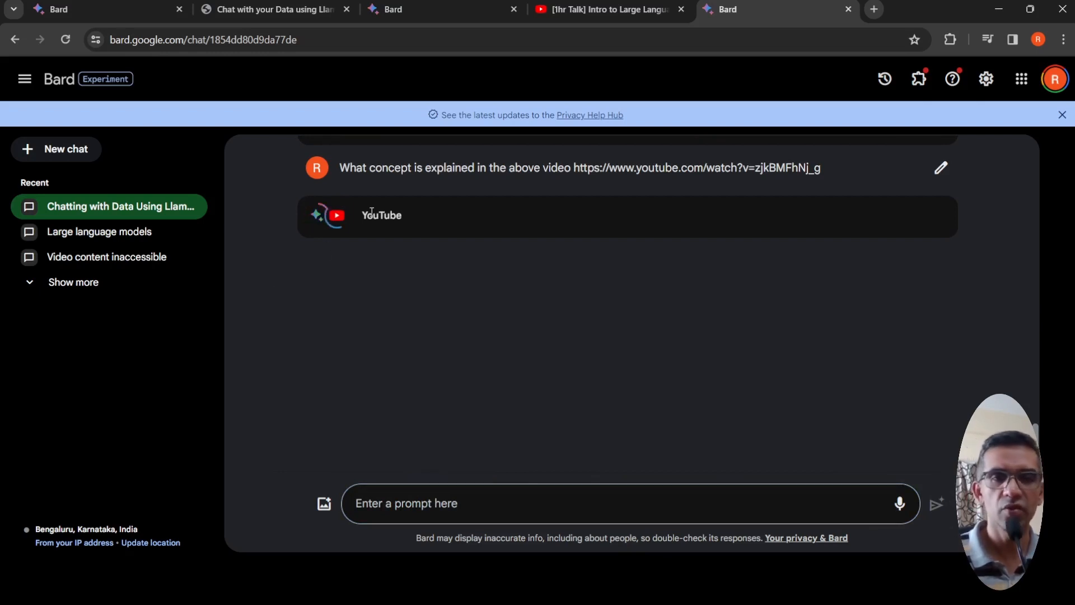
mouse_move(663, 256)
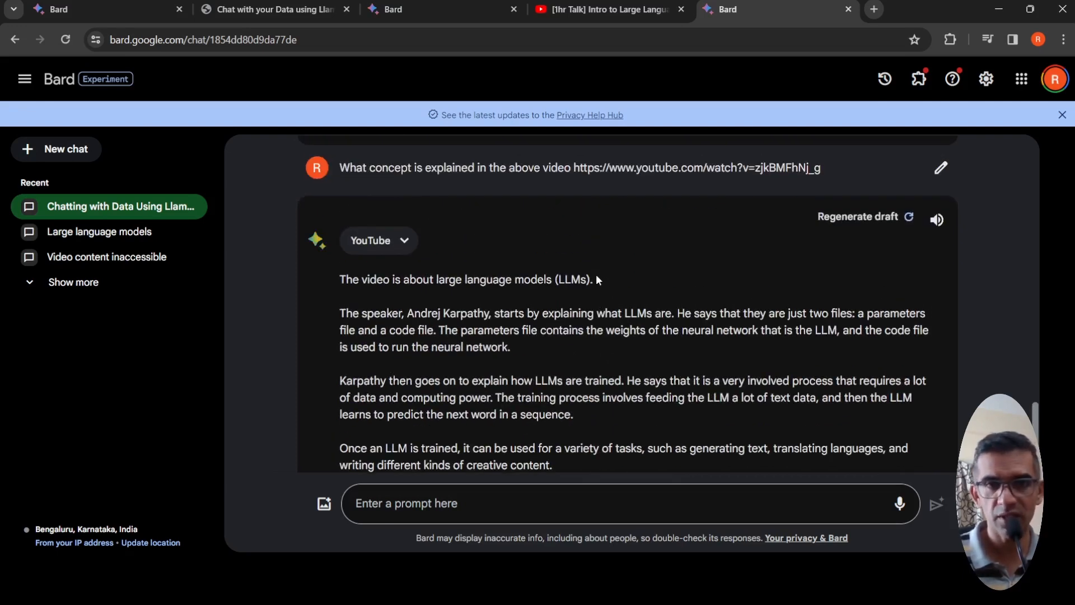
scroll(down, 3)
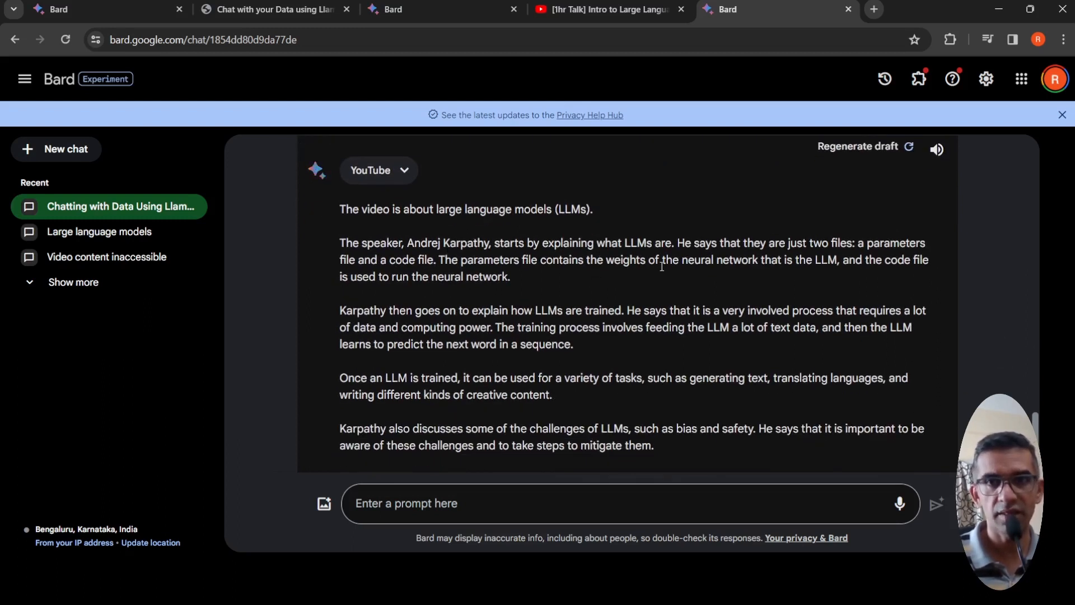
scroll(down, 3)
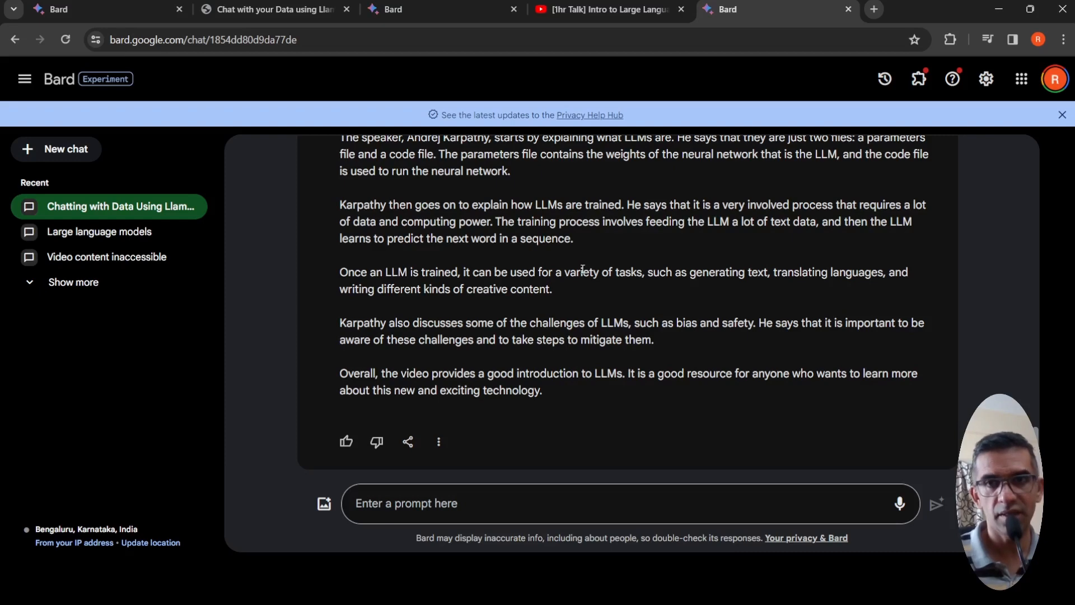
scroll(up, 3)
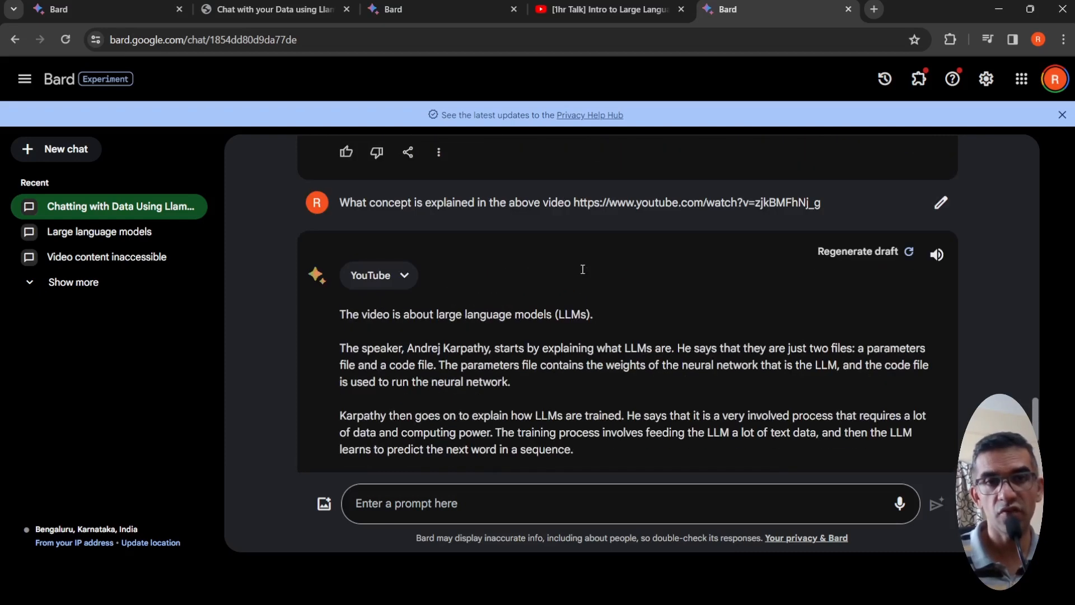
Switch to the chat holding bullet-point insights on the LLM video
click(607, 9)
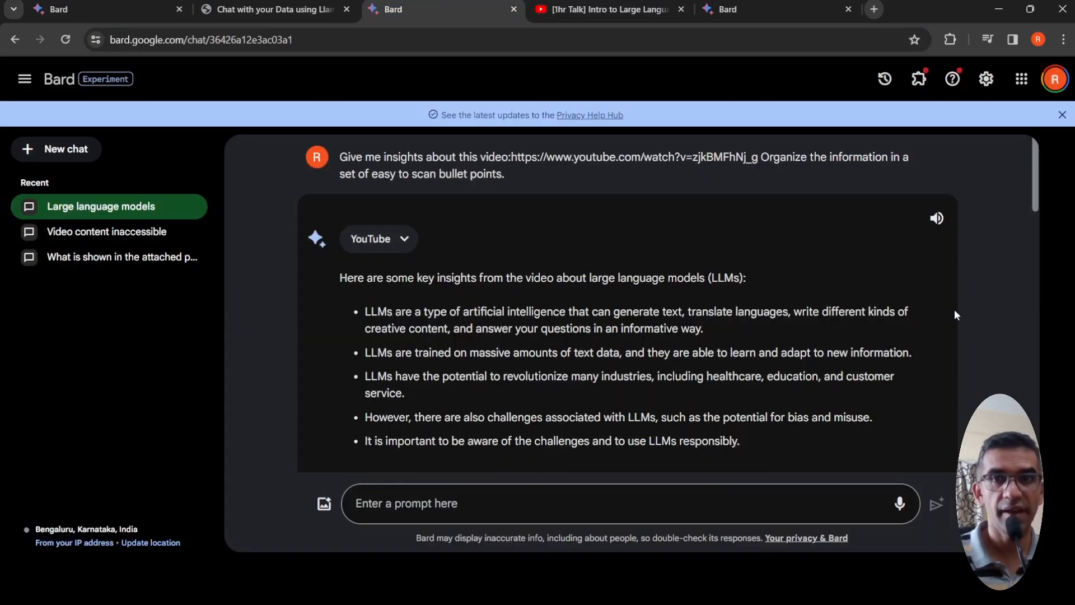
mouse_move(952, 321)
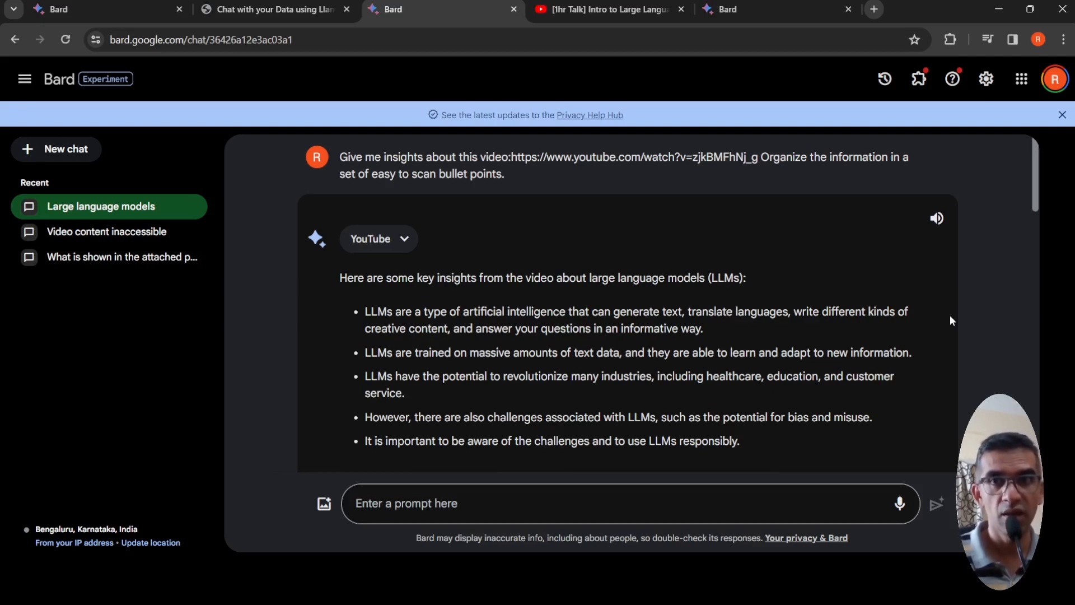
mouse_move(739, 291)
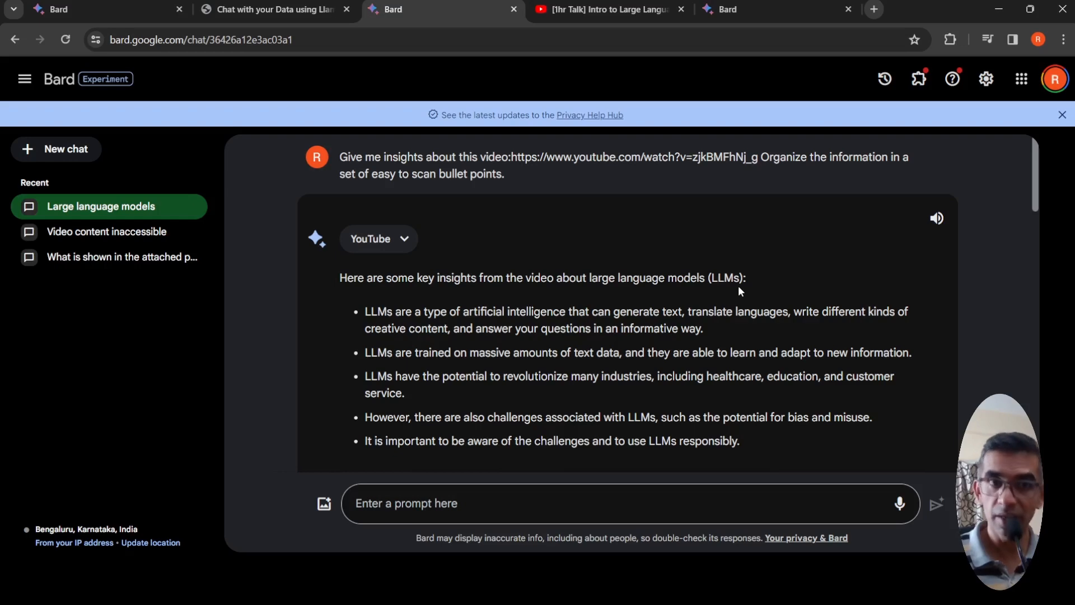